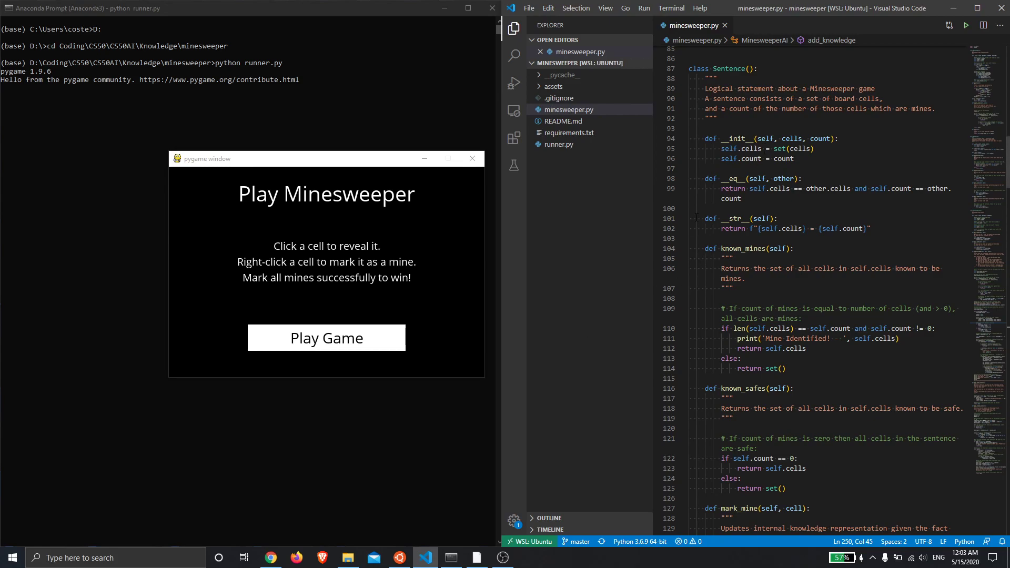
- Scroll minesweeper.py past the Sentence class to the MinesweeperAI mark_mine and mark_safe methods
scroll(down, 3)
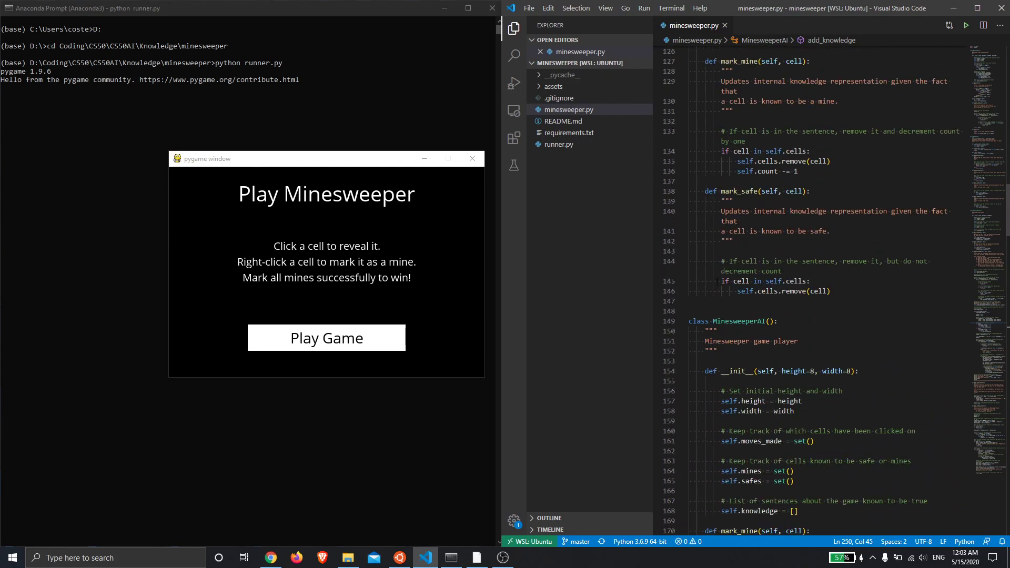
scroll(down, 3)
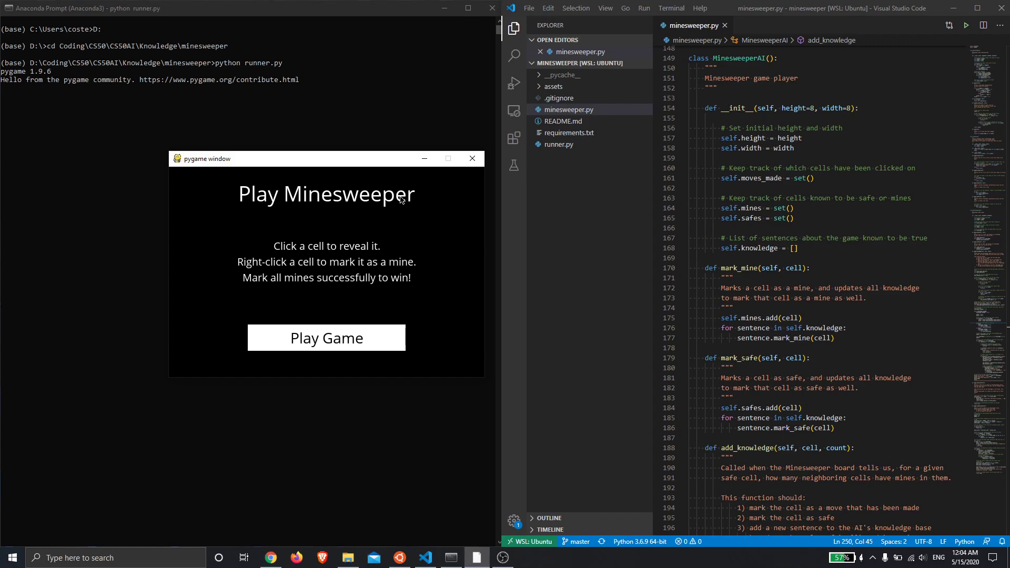
- Scroll further to the make_random_move method and its mine-probability calculation
scroll(down, 3)
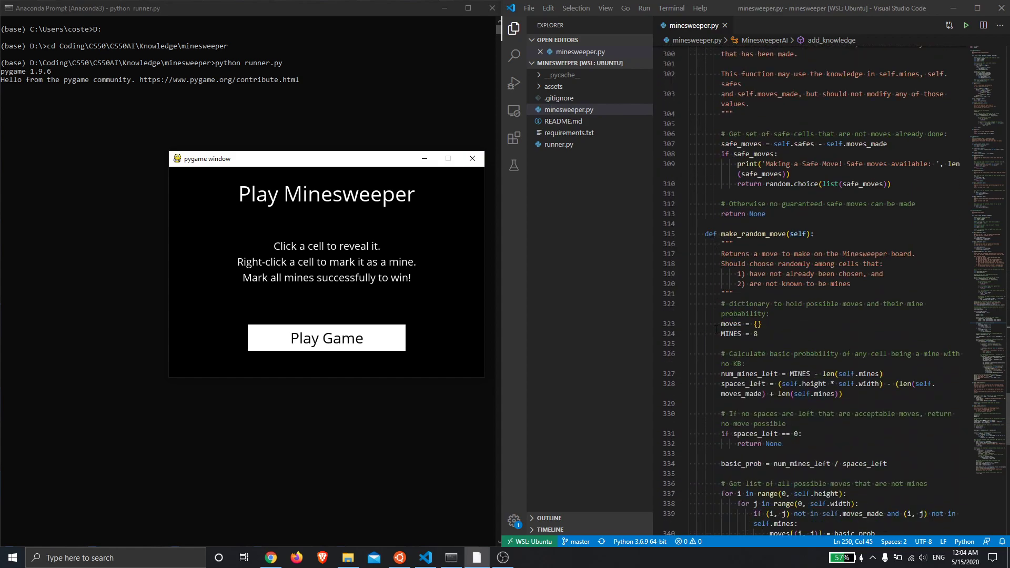
scroll(down, 3)
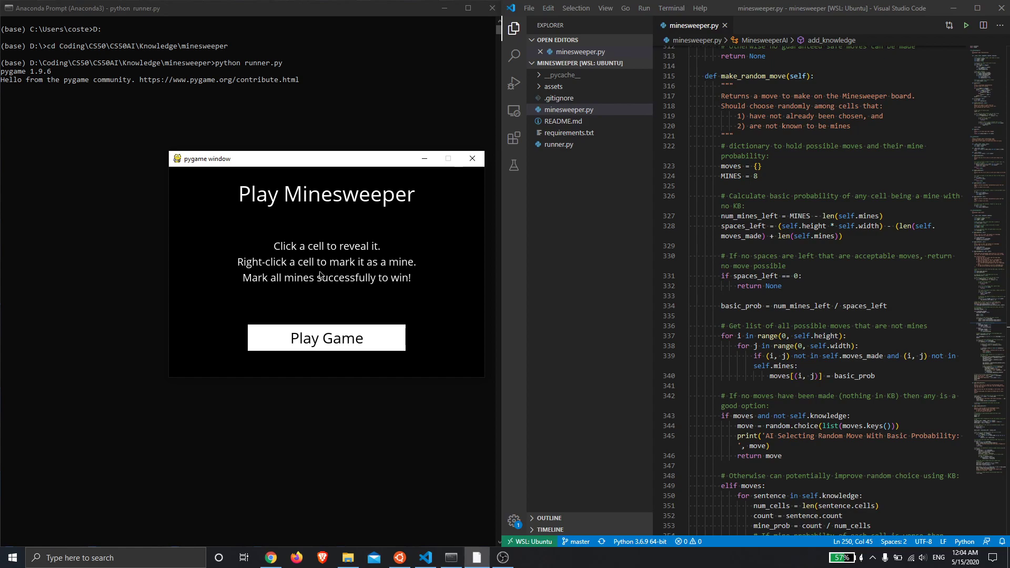
mouse_move(331, 367)
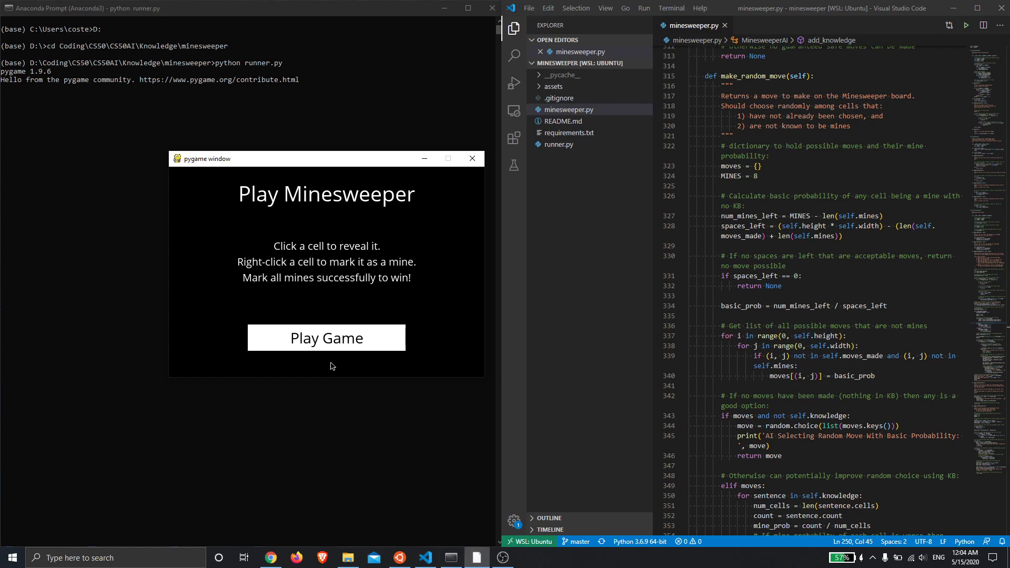
- Start a game with Play Game and let the AI's first random move reveal a 2
click(327, 337)
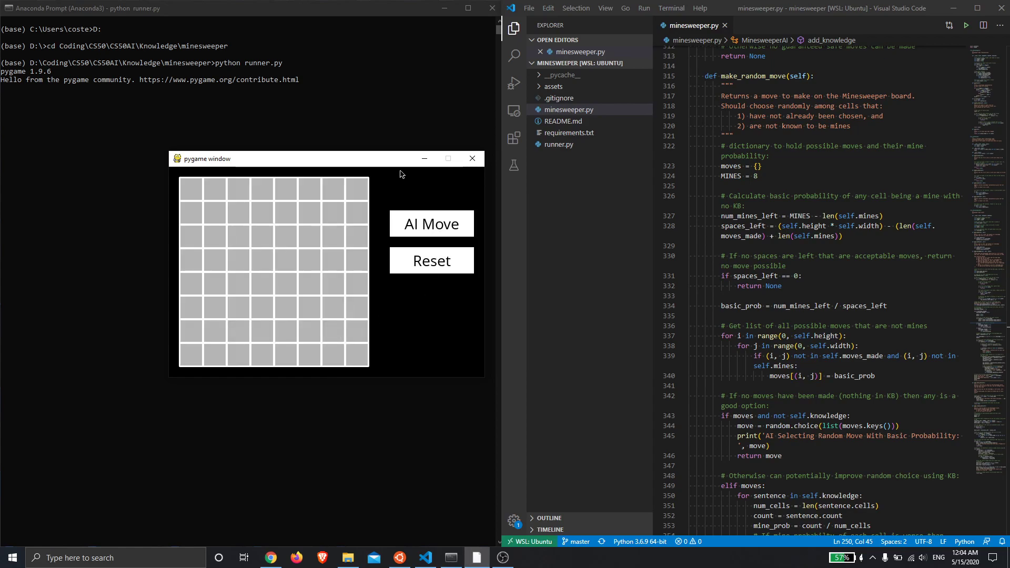
click(431, 223)
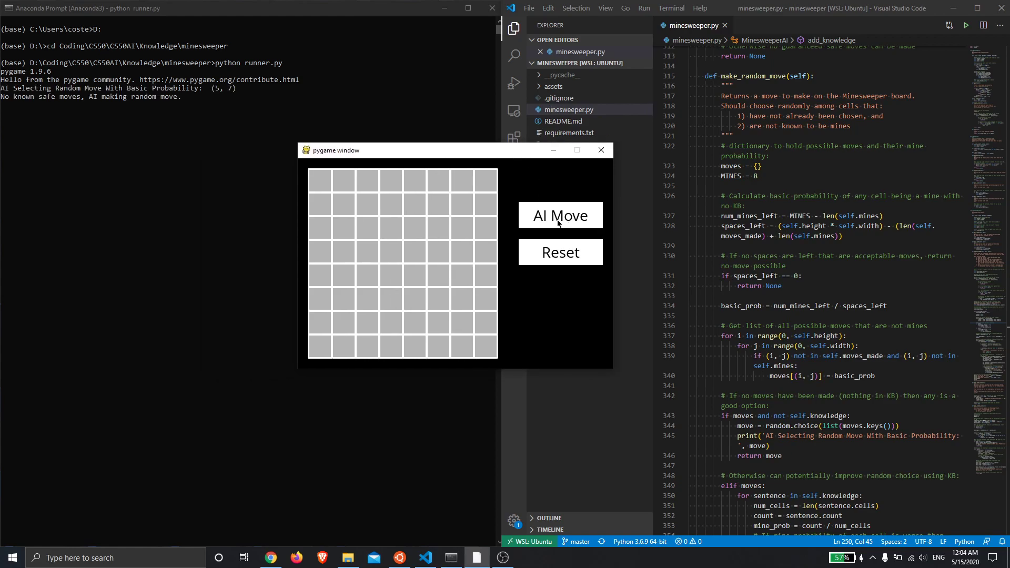
click(560, 215)
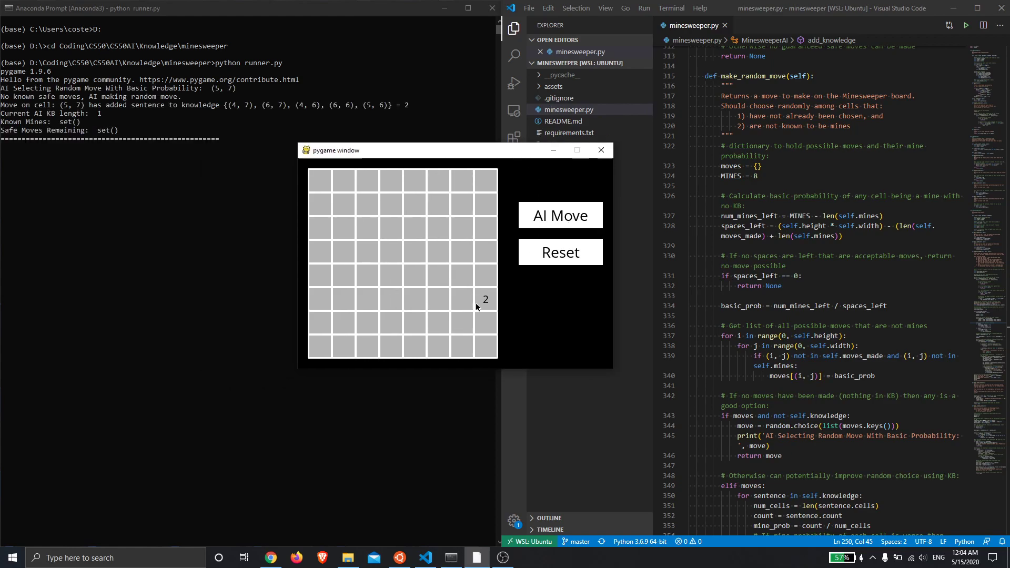
mouse_move(488, 305)
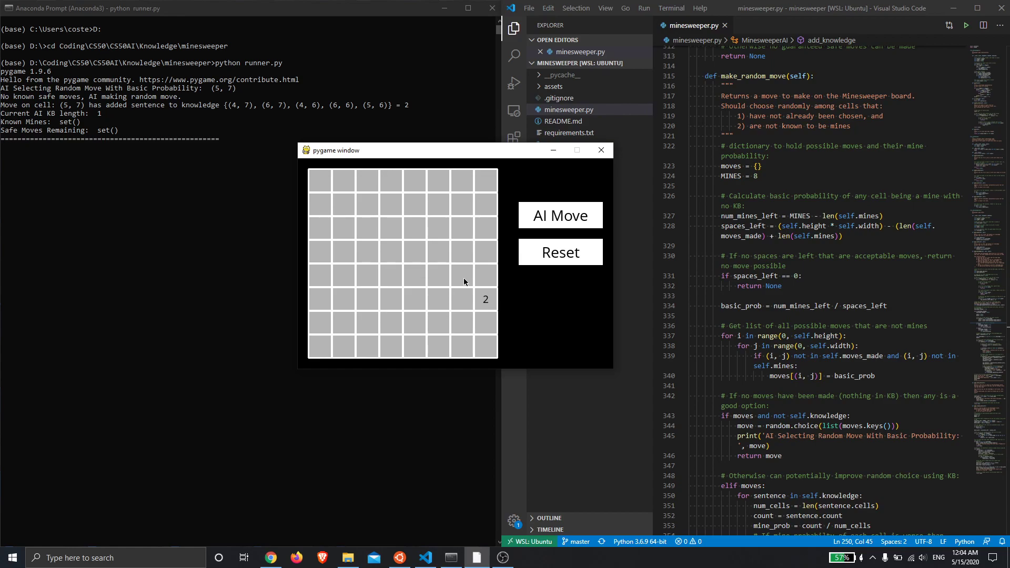
mouse_move(484, 280)
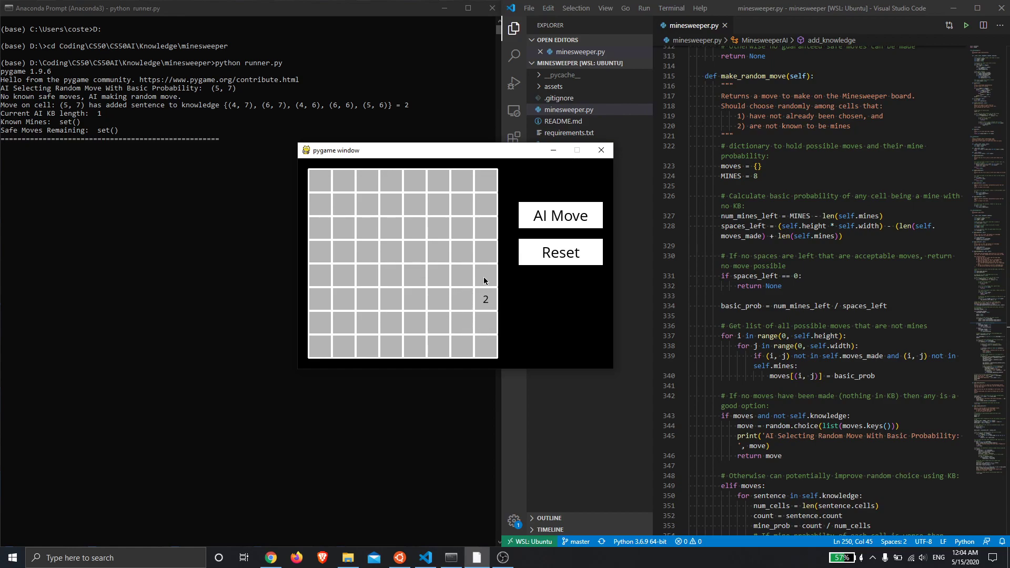
mouse_move(461, 184)
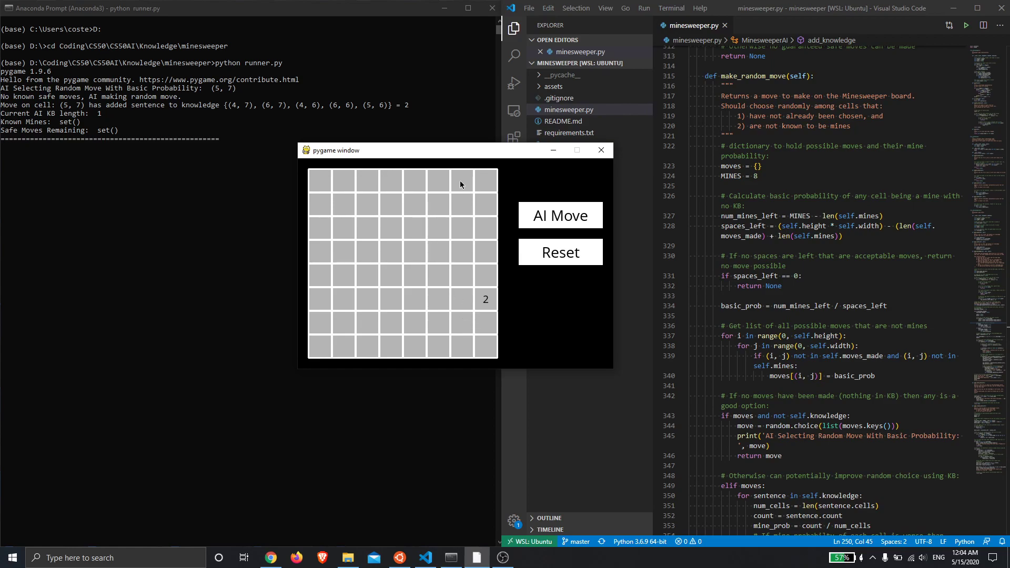
mouse_move(397, 309)
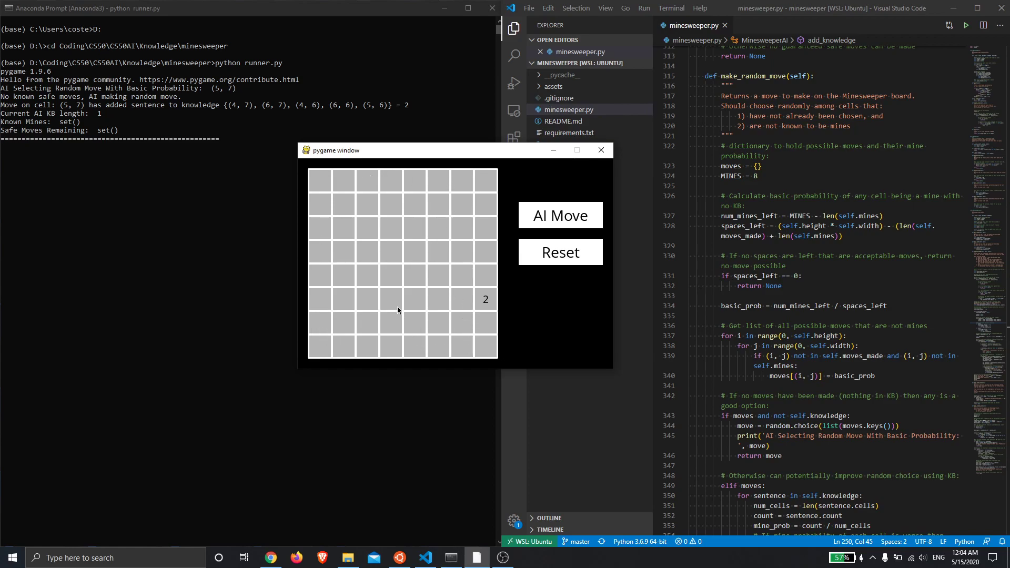
mouse_move(470, 278)
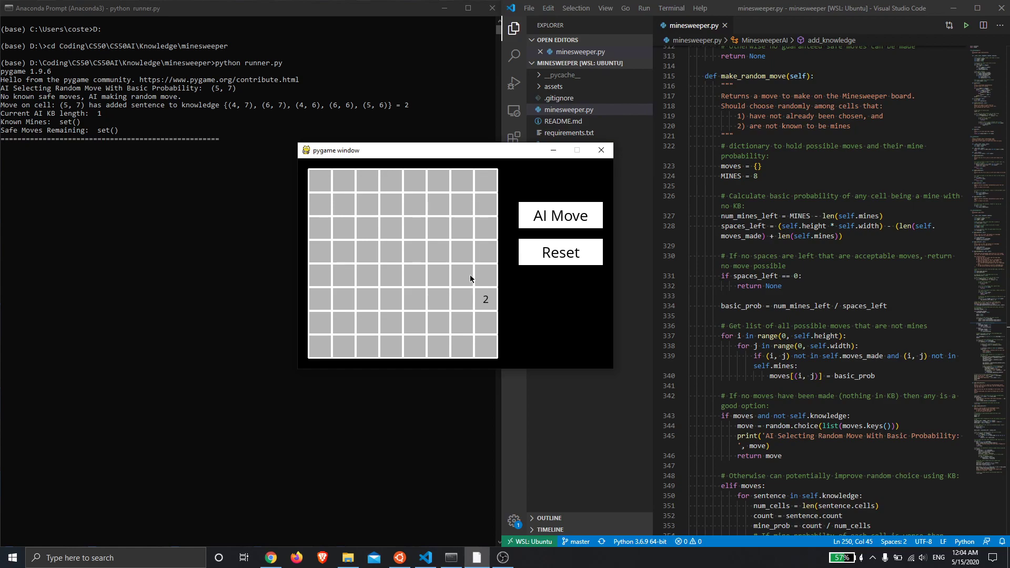
mouse_move(487, 278)
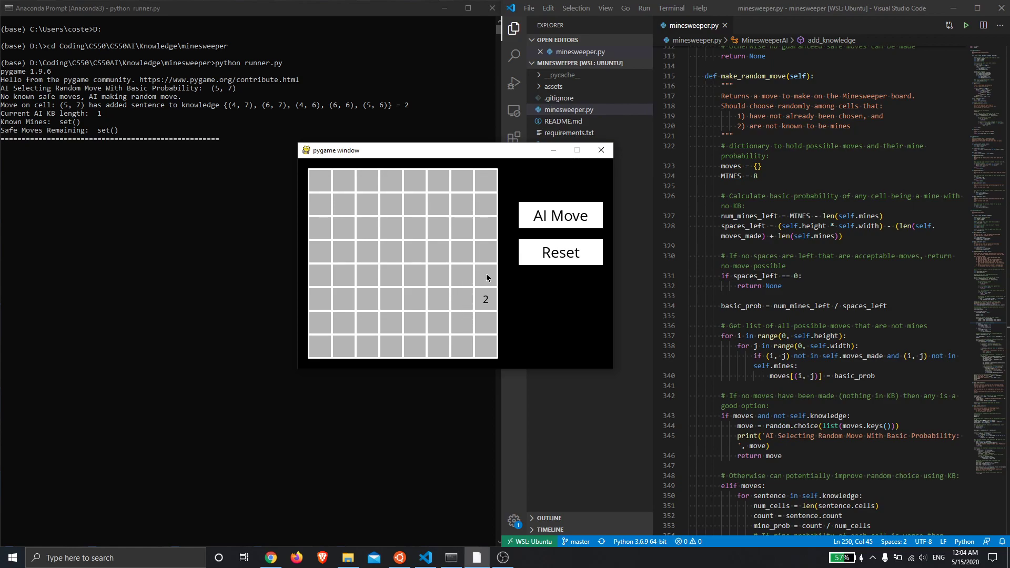
mouse_move(461, 278)
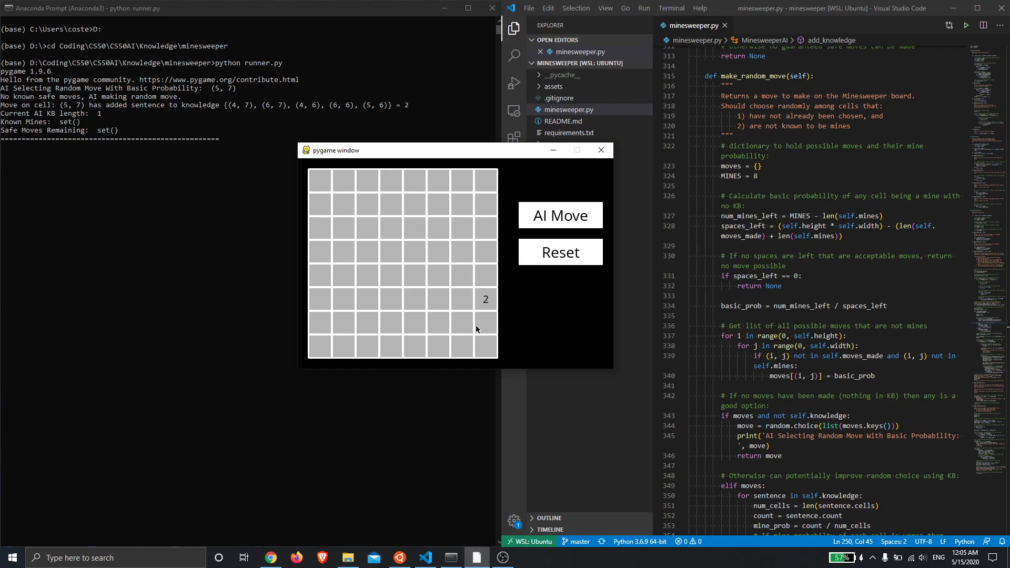
mouse_move(361, 275)
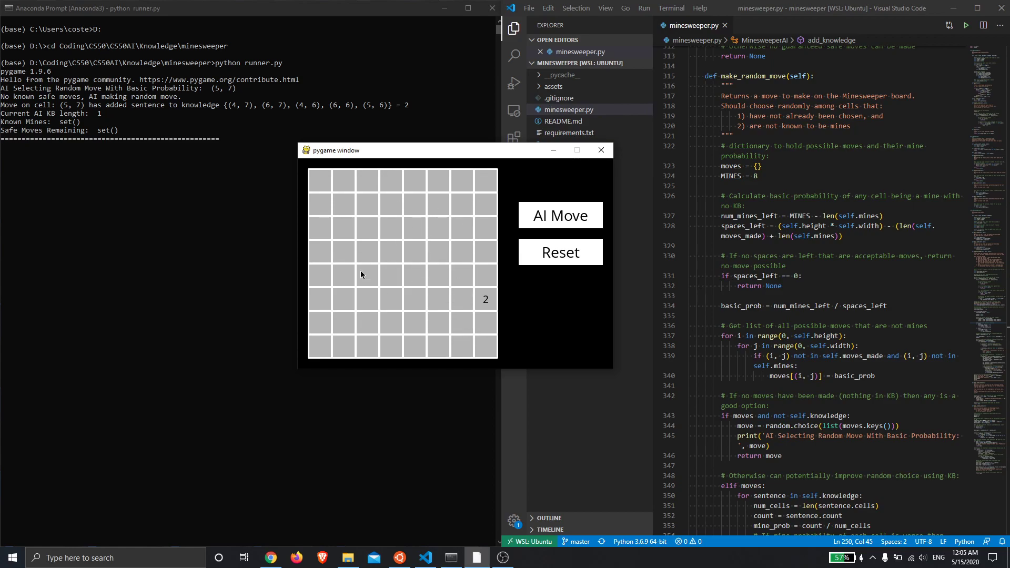
mouse_move(483, 325)
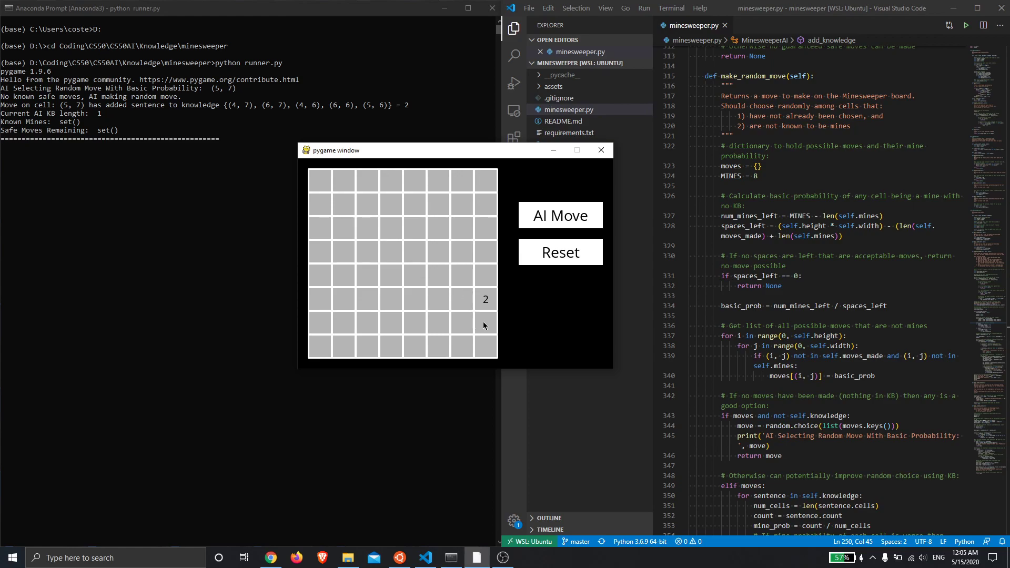
- Let the AI reveal a 1, 2, 1 and 2 before hitting a mine and showing 'Lost'
click(559, 215)
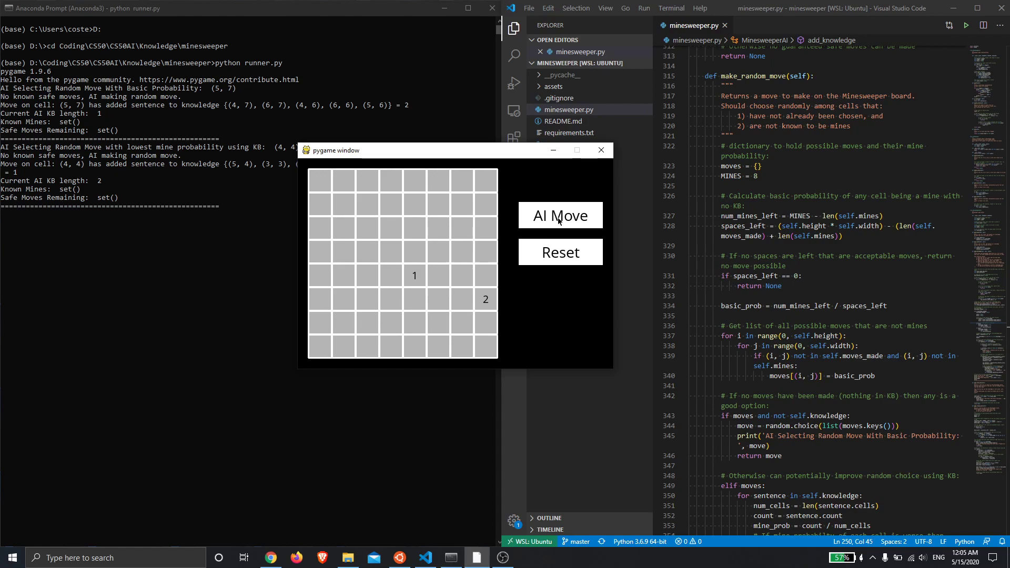
click(559, 215)
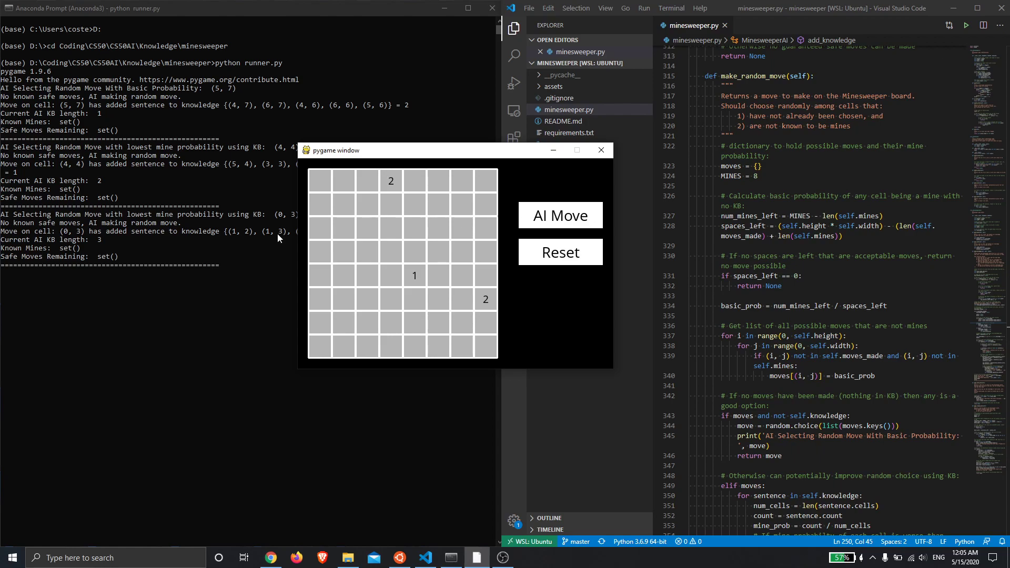
mouse_move(518, 216)
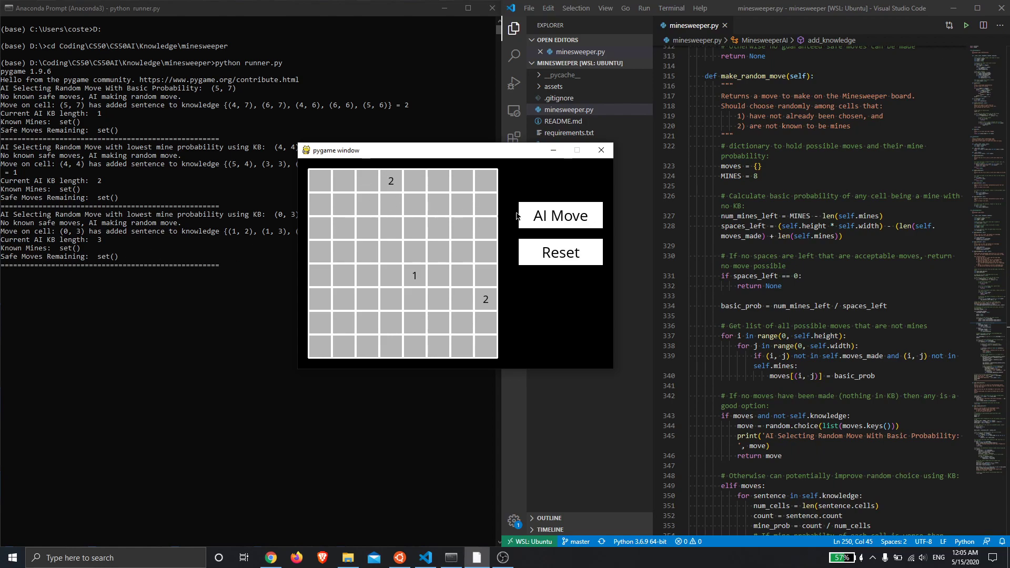
click(559, 216)
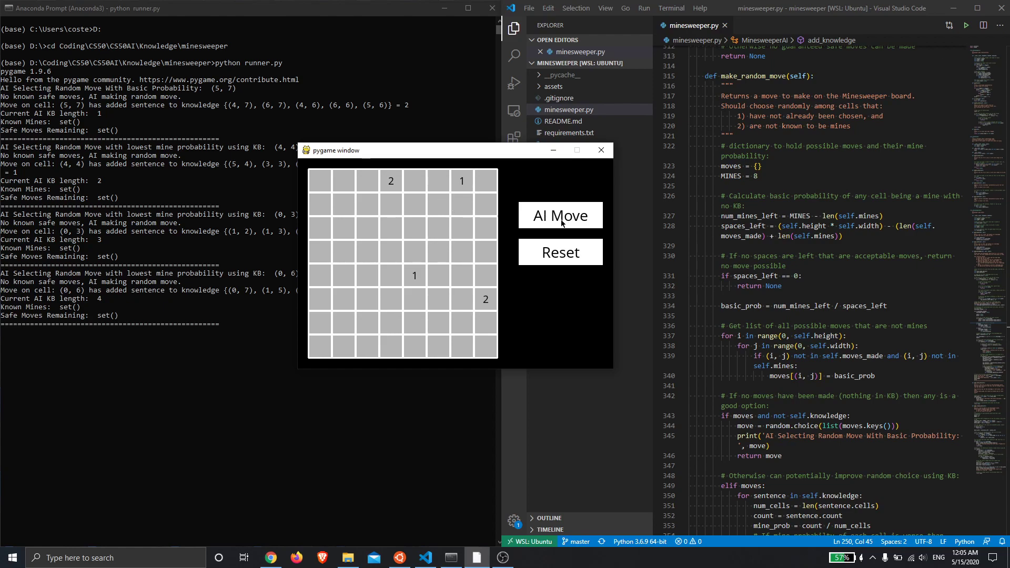
click(559, 214)
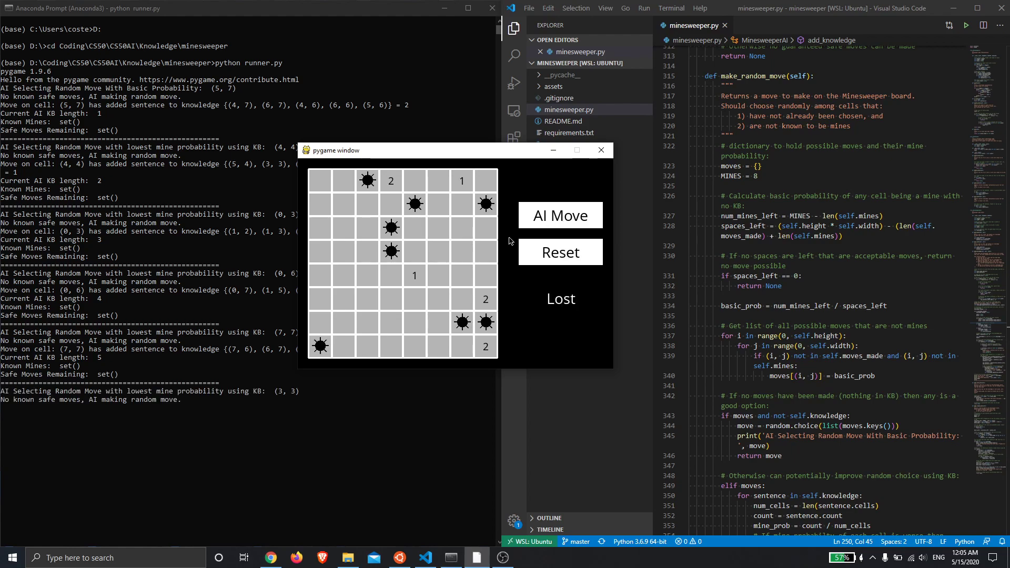
mouse_move(365, 266)
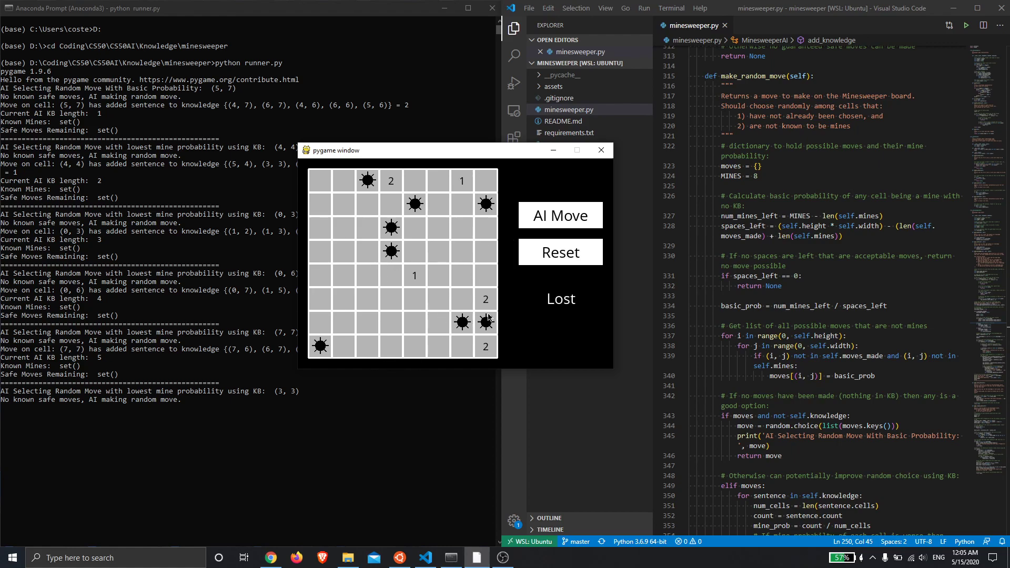
mouse_move(397, 271)
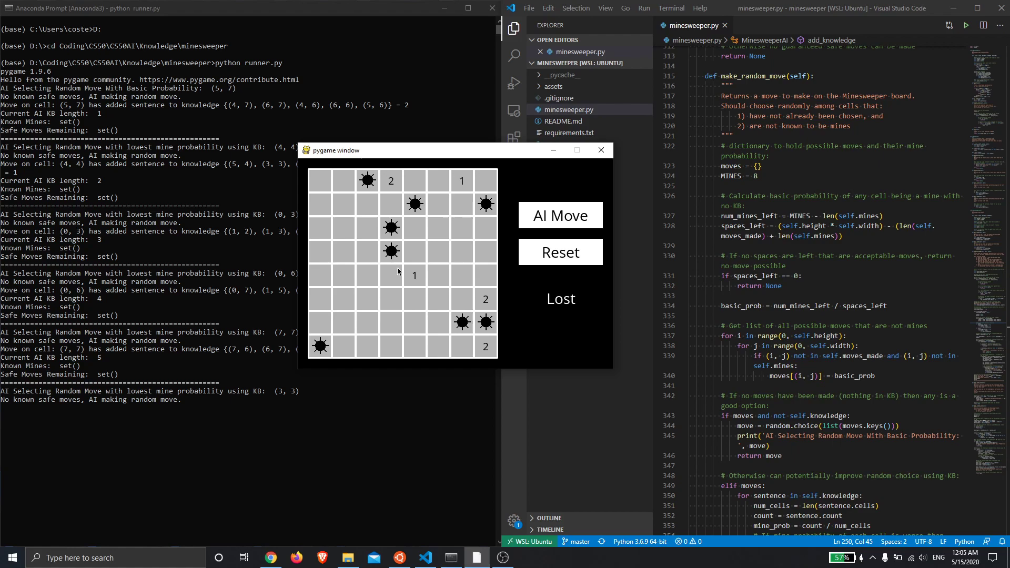
mouse_move(581, 297)
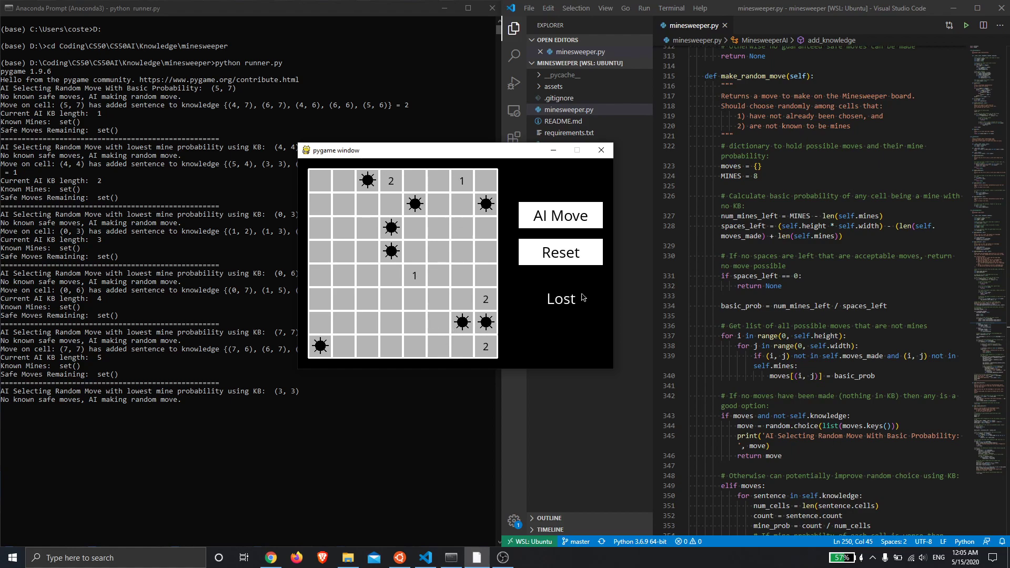
- Reset the lost board twice until the AI's first move reveals a 0
click(558, 252)
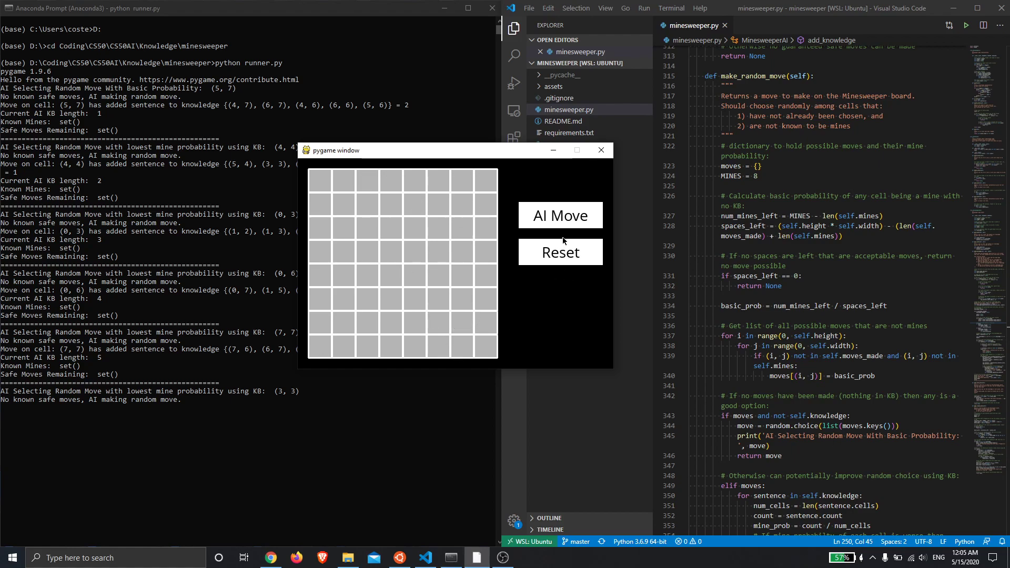
click(559, 214)
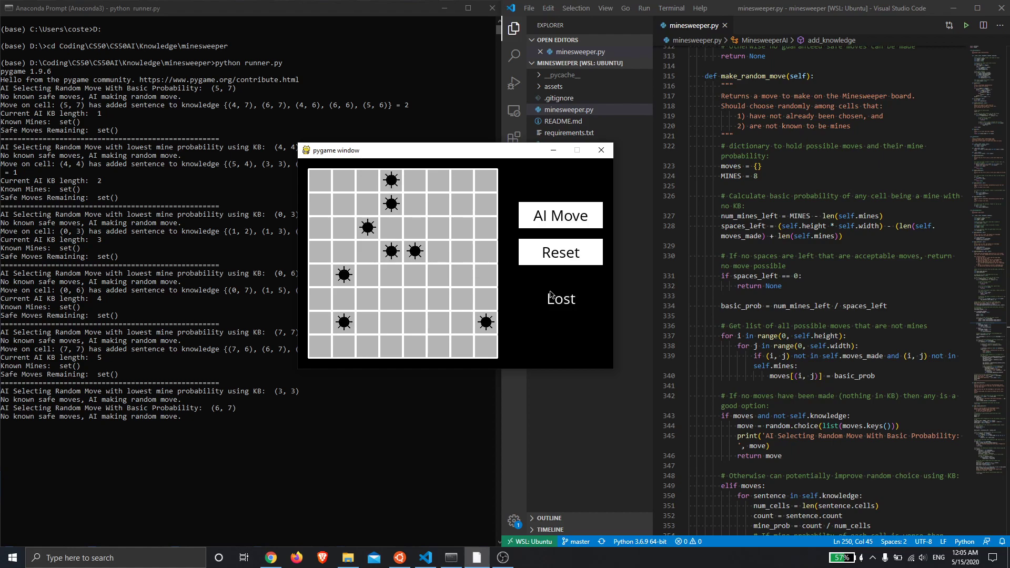
click(558, 252)
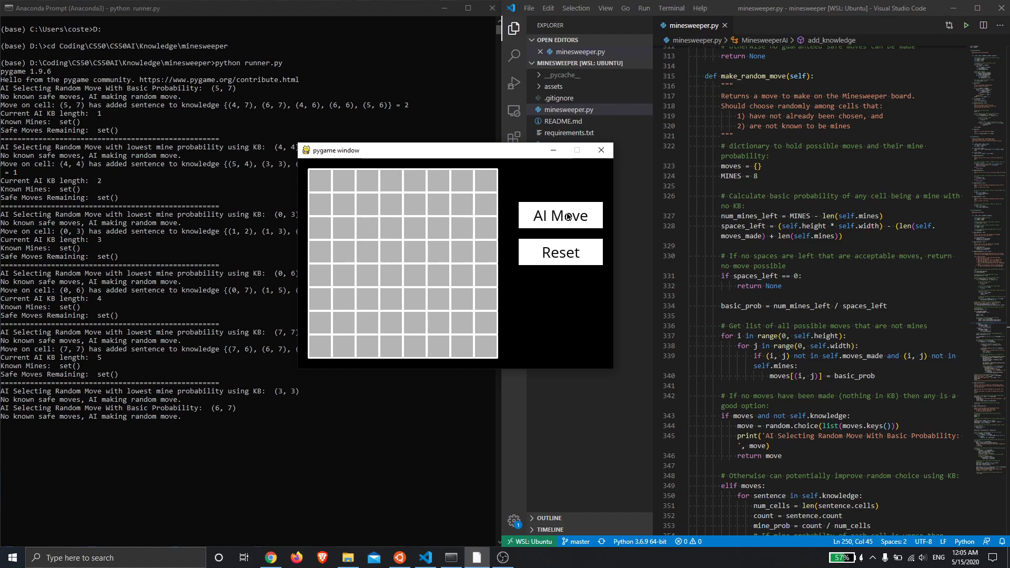
click(558, 215)
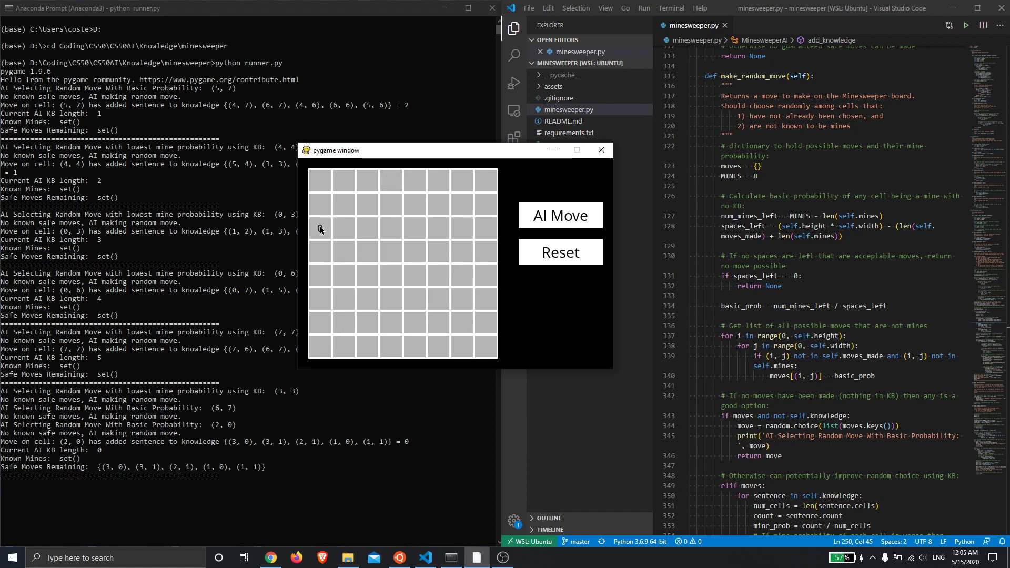
click(320, 229)
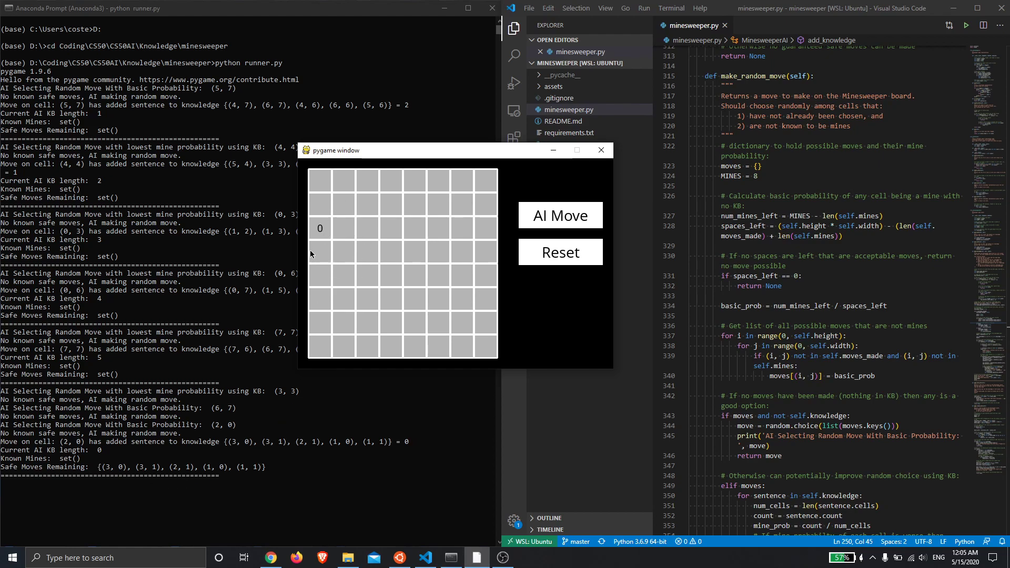
mouse_move(492, 277)
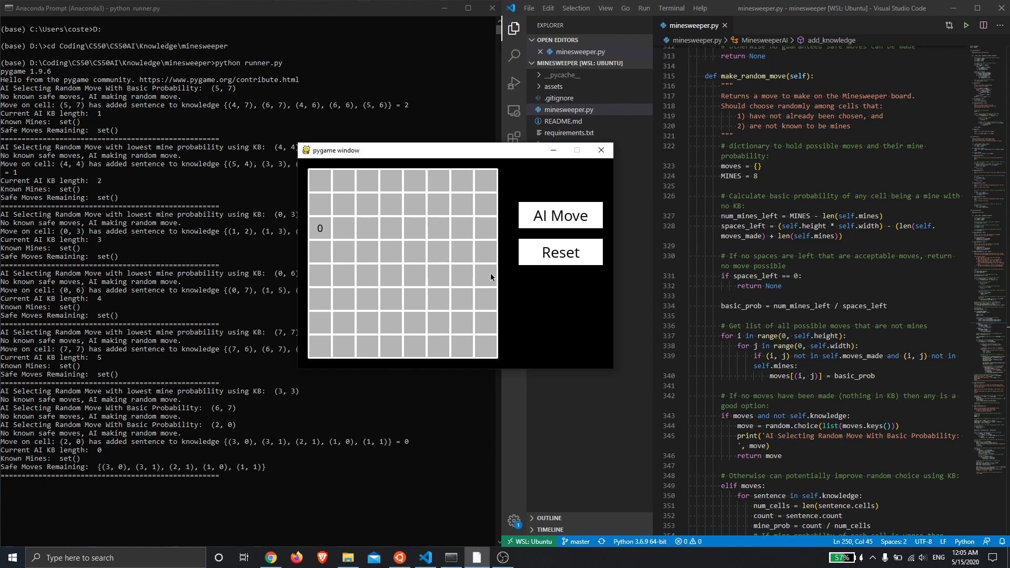
- Let the AI's safe moves uncover four 1s down the left side and infer a mine
click(559, 214)
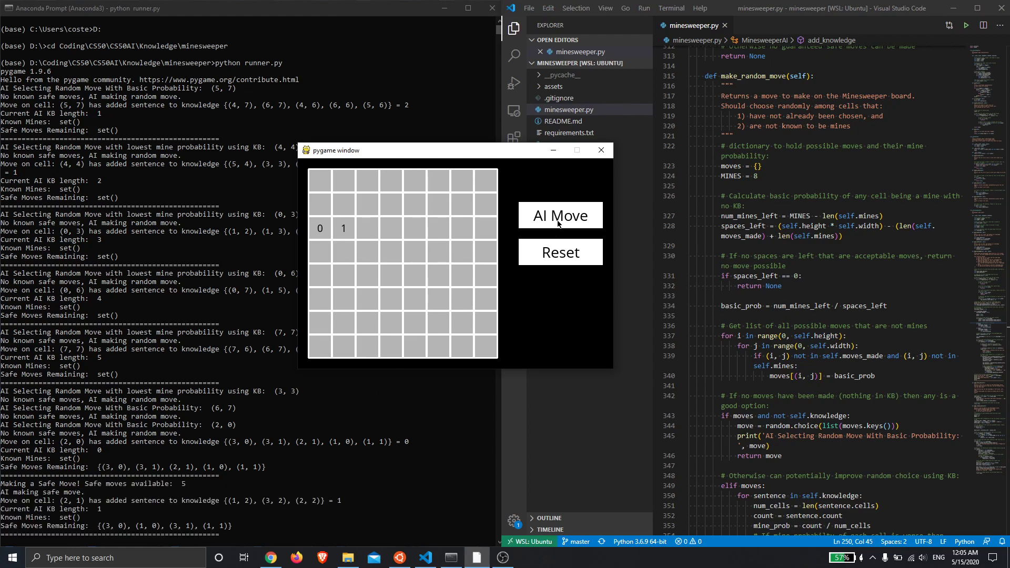
click(559, 215)
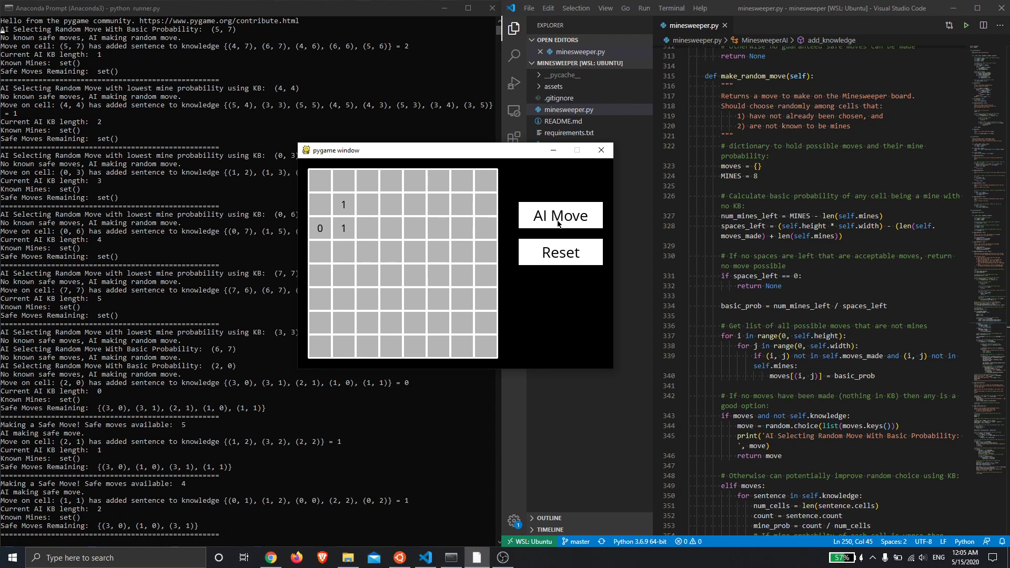
click(559, 215)
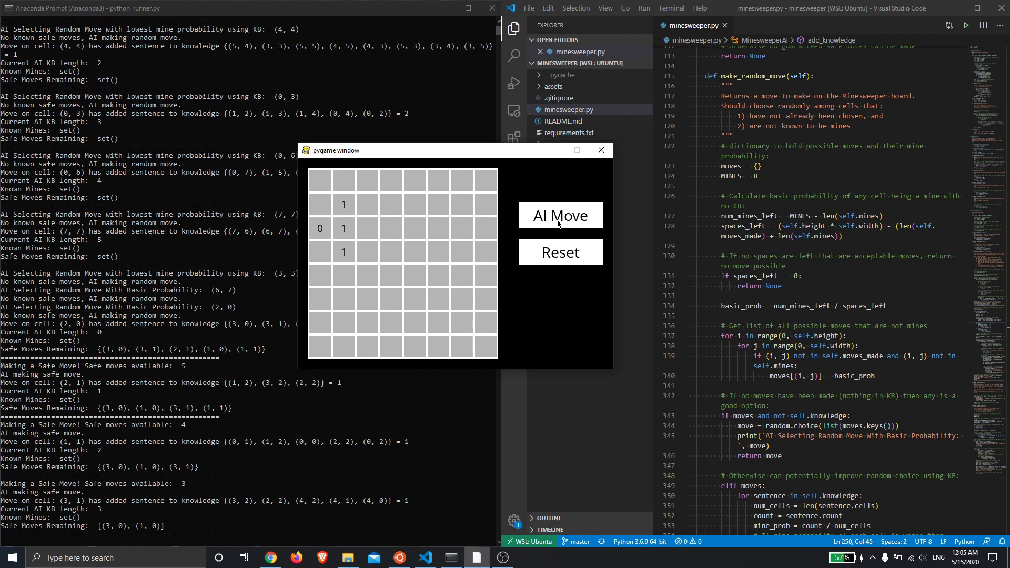
click(559, 215)
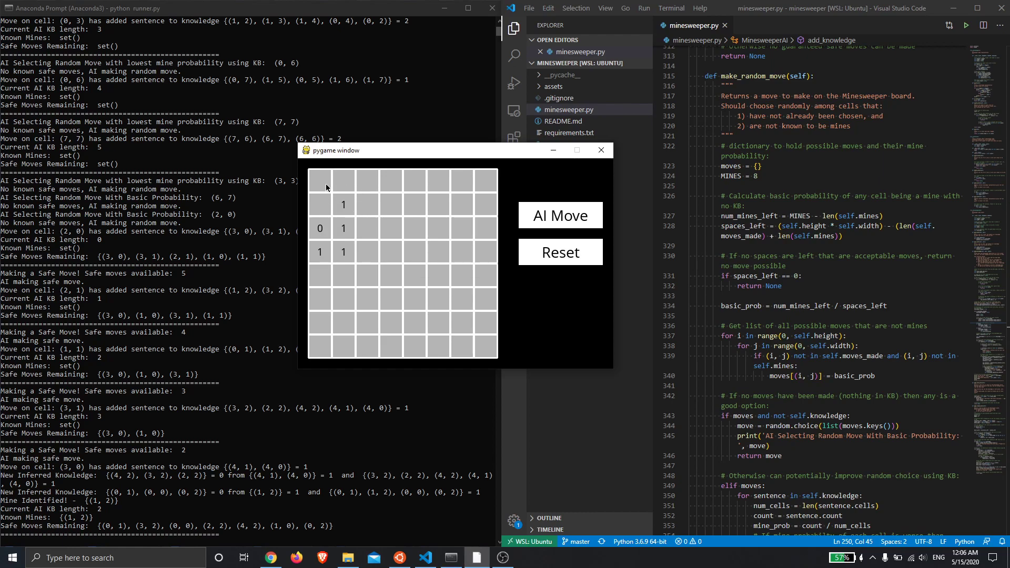
- Have the AI play inferred safe moves, uncovering numbered cells down the left column
click(558, 214)
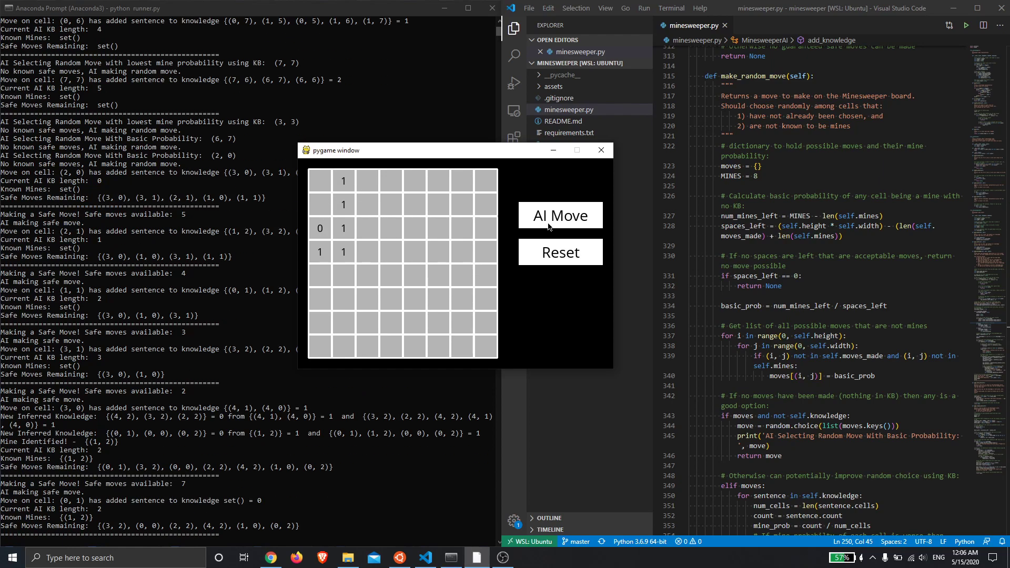
click(560, 215)
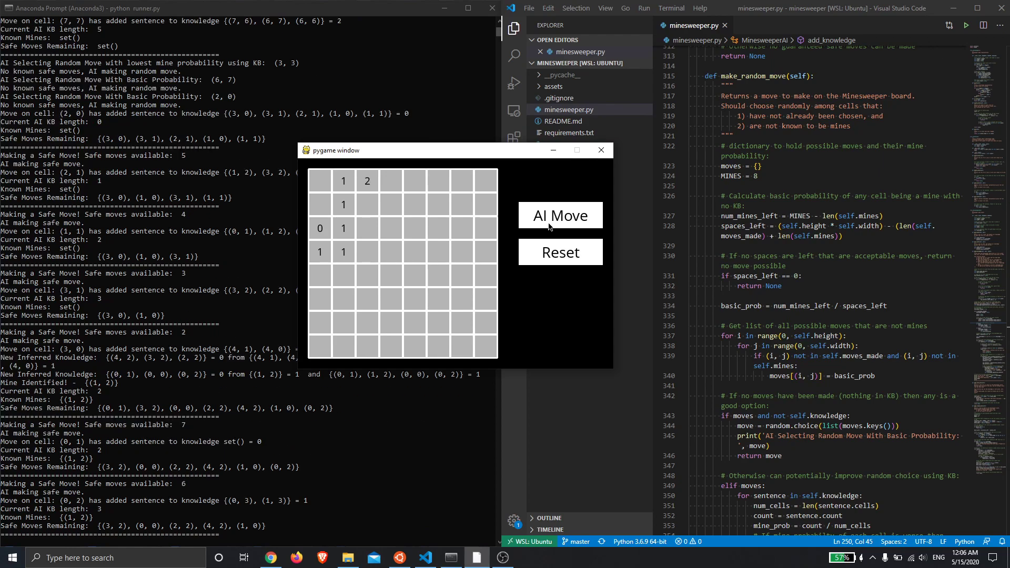
click(558, 215)
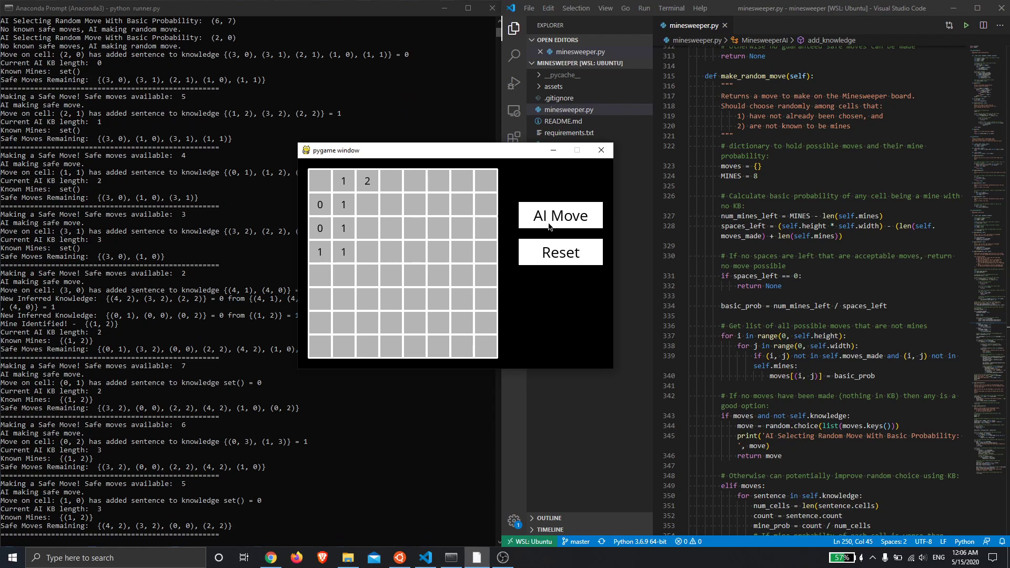
click(560, 216)
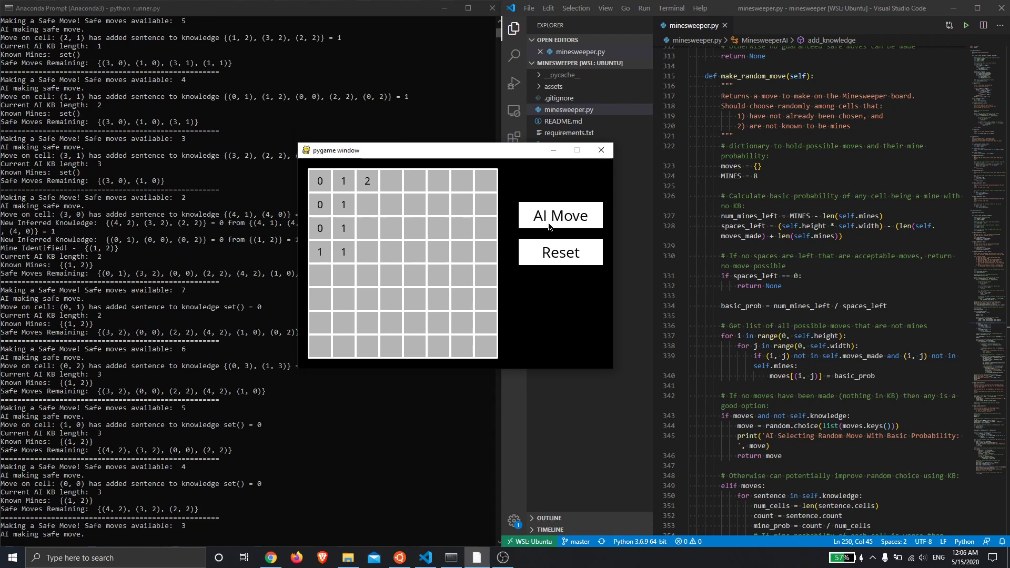
click(559, 215)
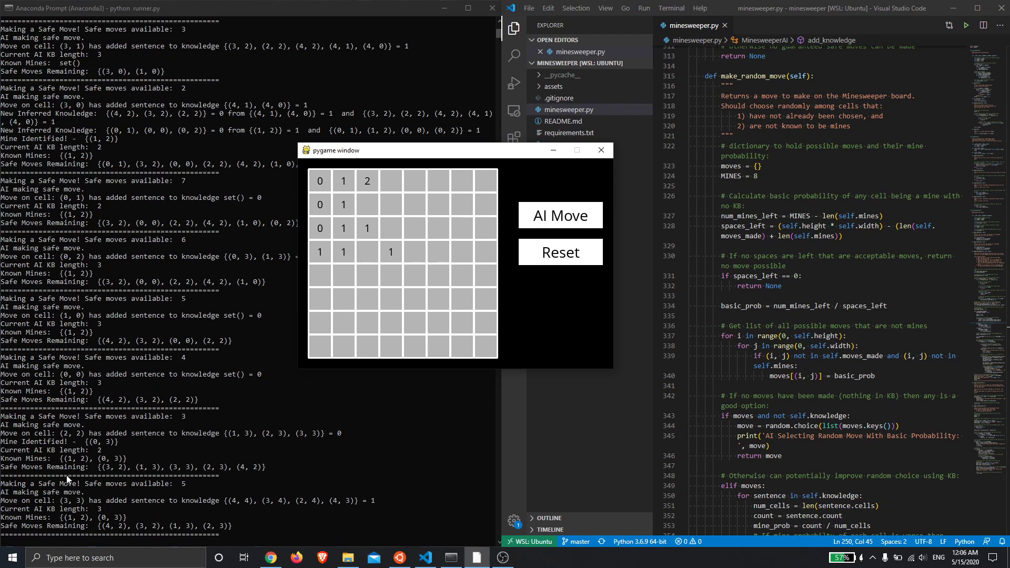
mouse_move(216, 353)
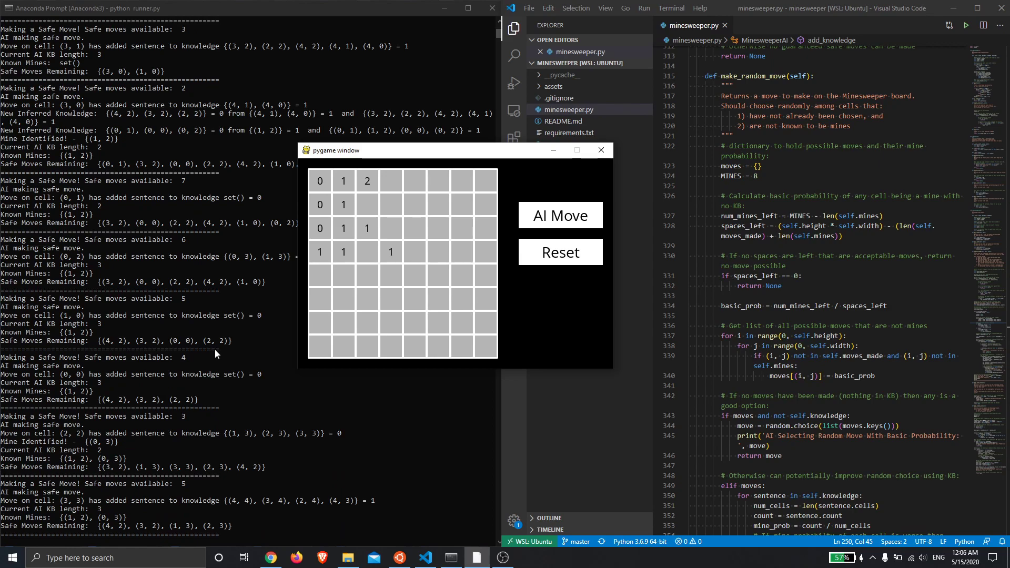
mouse_move(348, 185)
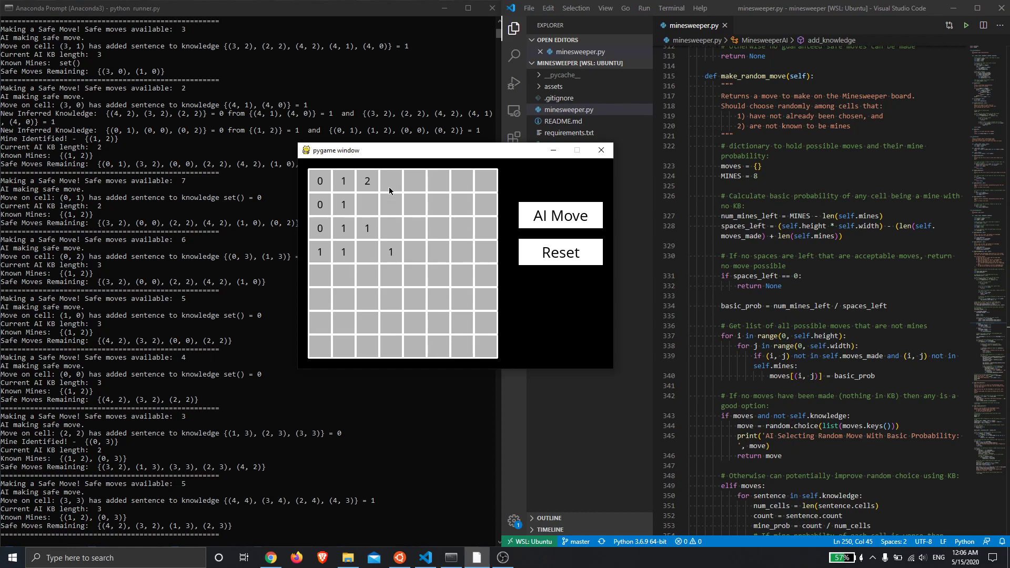
mouse_move(366, 209)
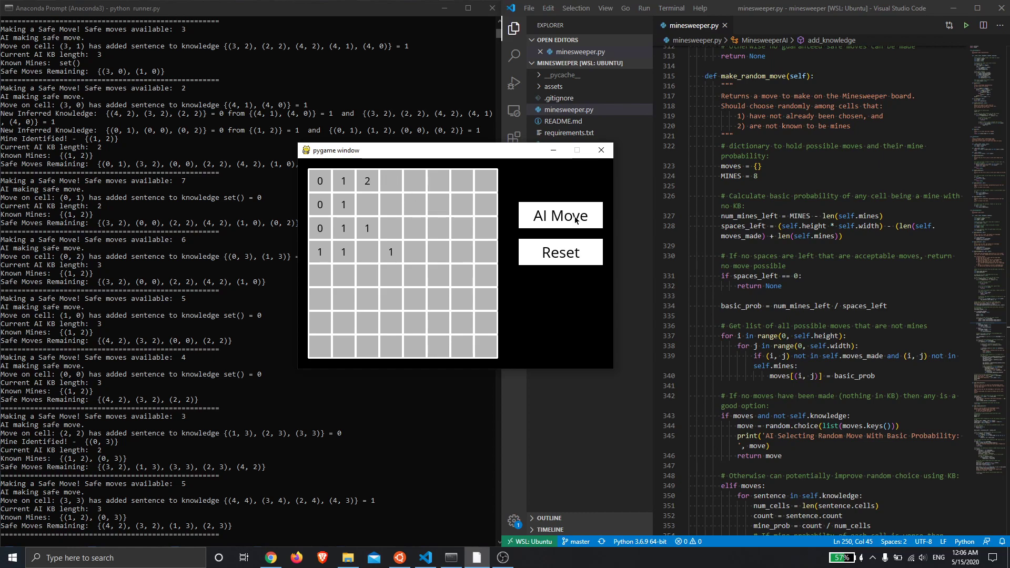
- Continue AI safe moves into the middle of the board, identifying several mines
click(559, 214)
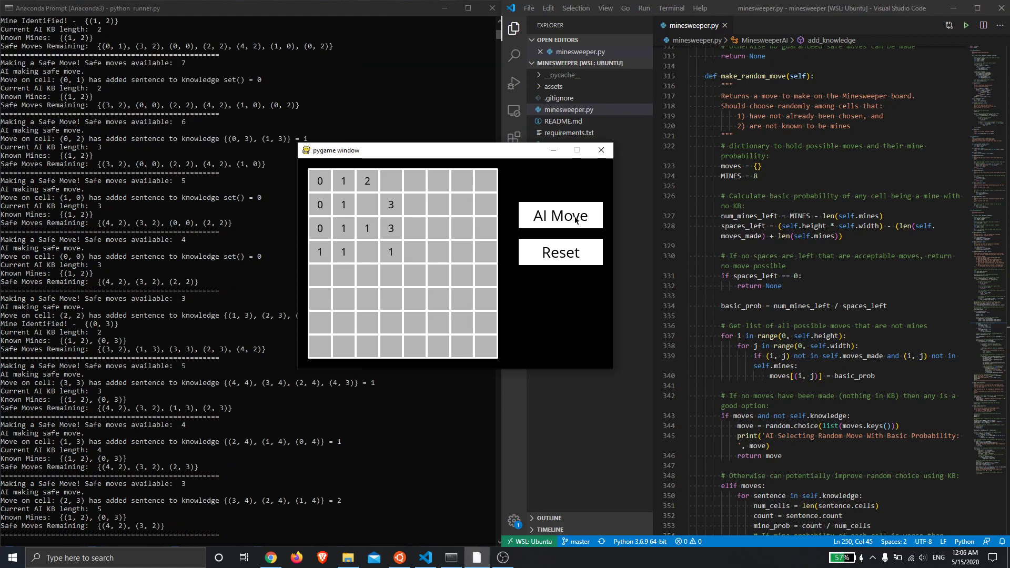
click(559, 215)
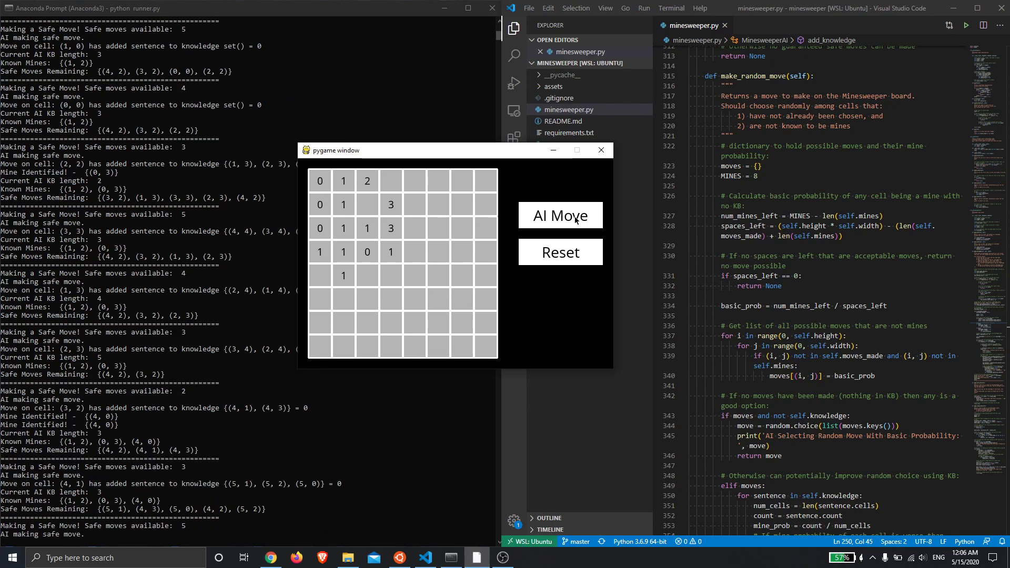
click(560, 215)
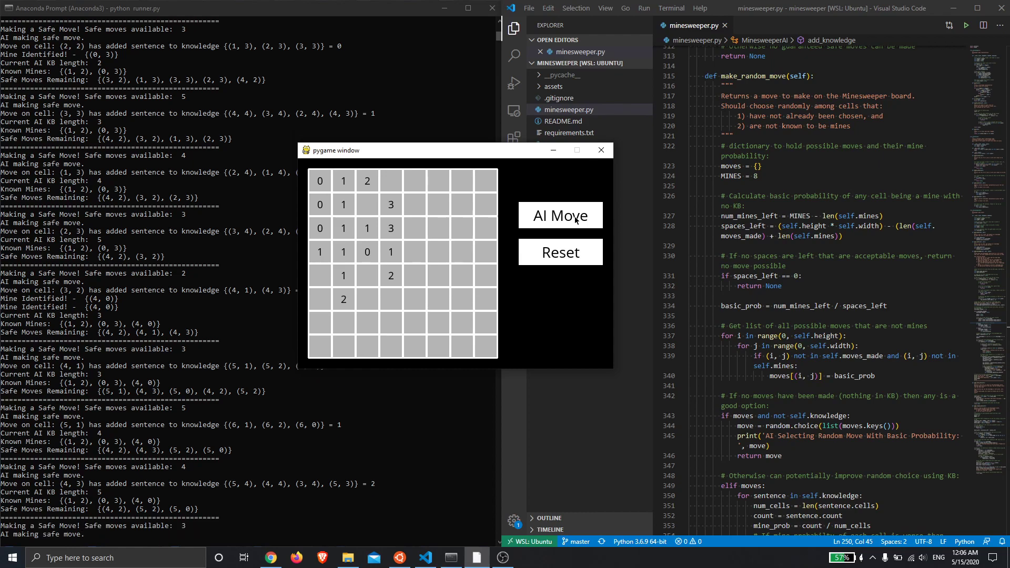
click(558, 214)
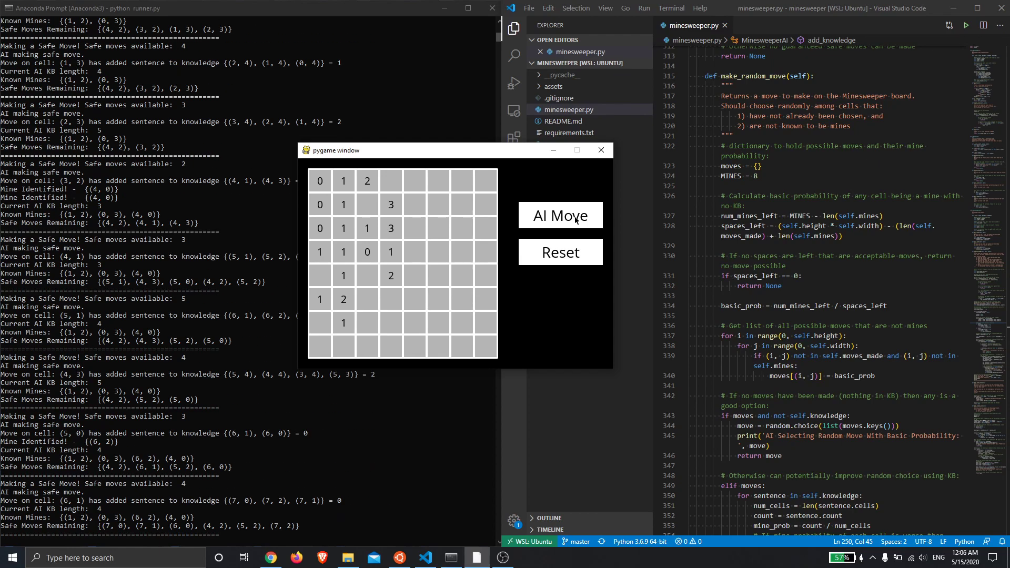
click(559, 214)
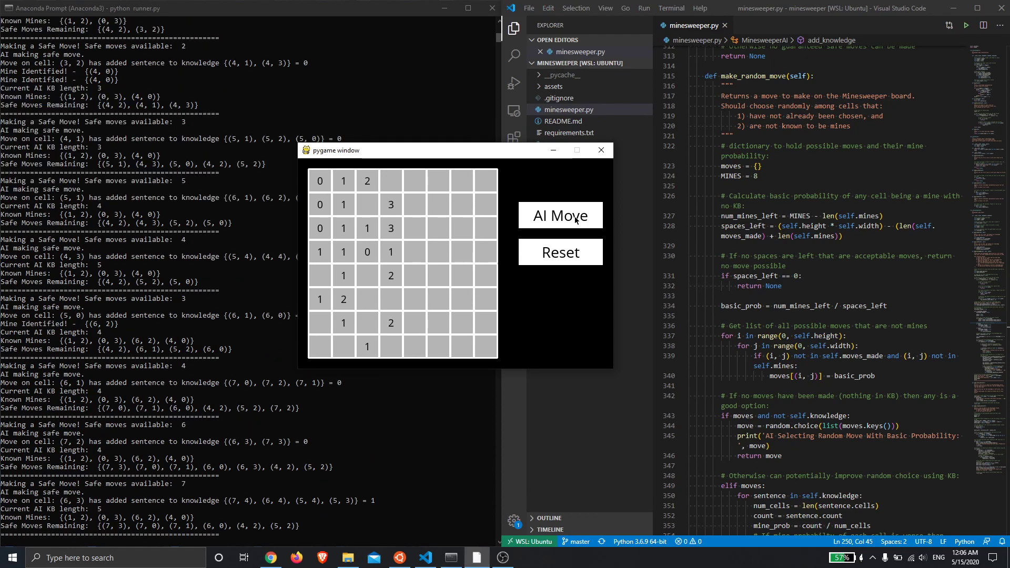
click(558, 214)
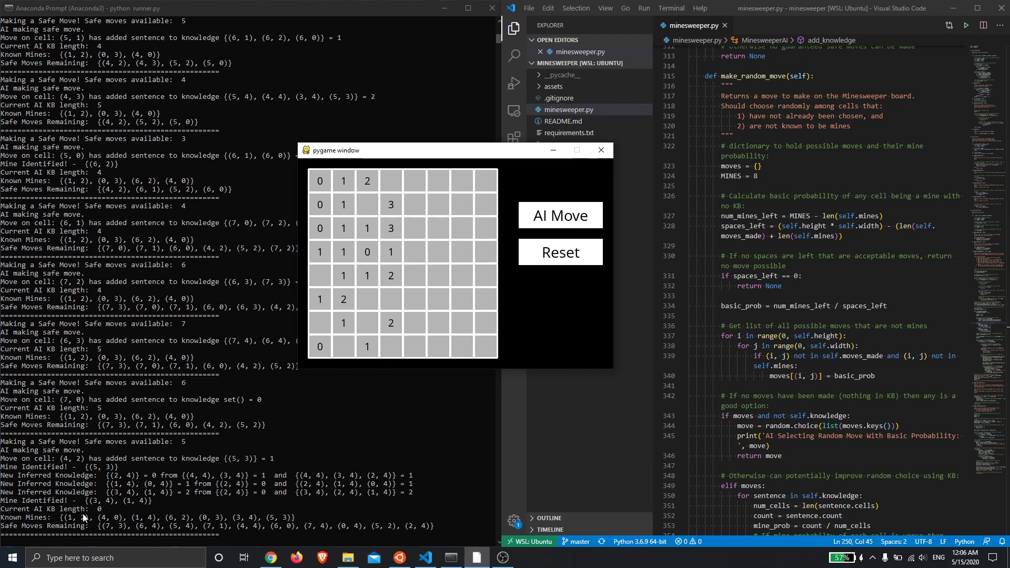
mouse_move(331, 459)
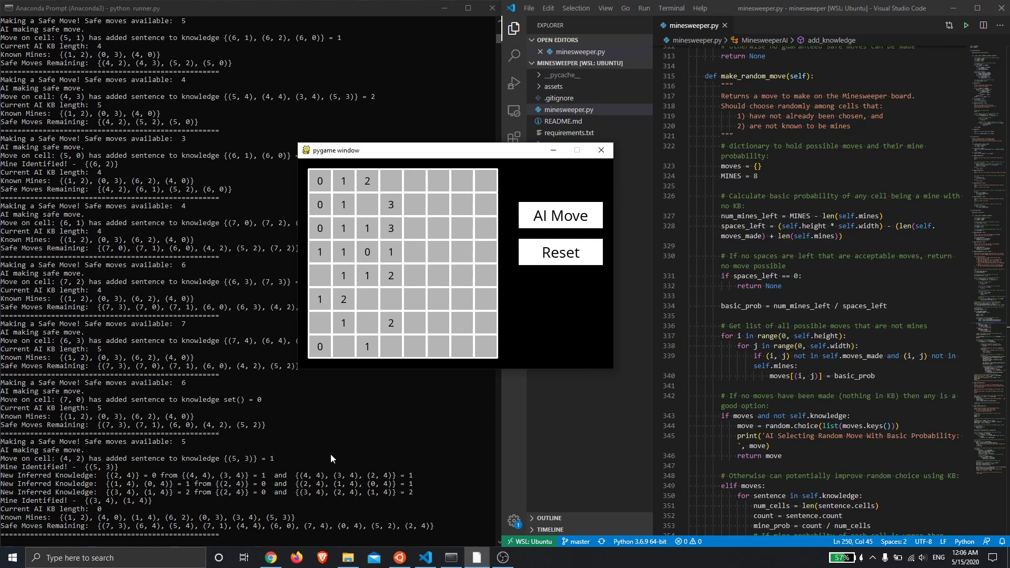
mouse_move(559, 218)
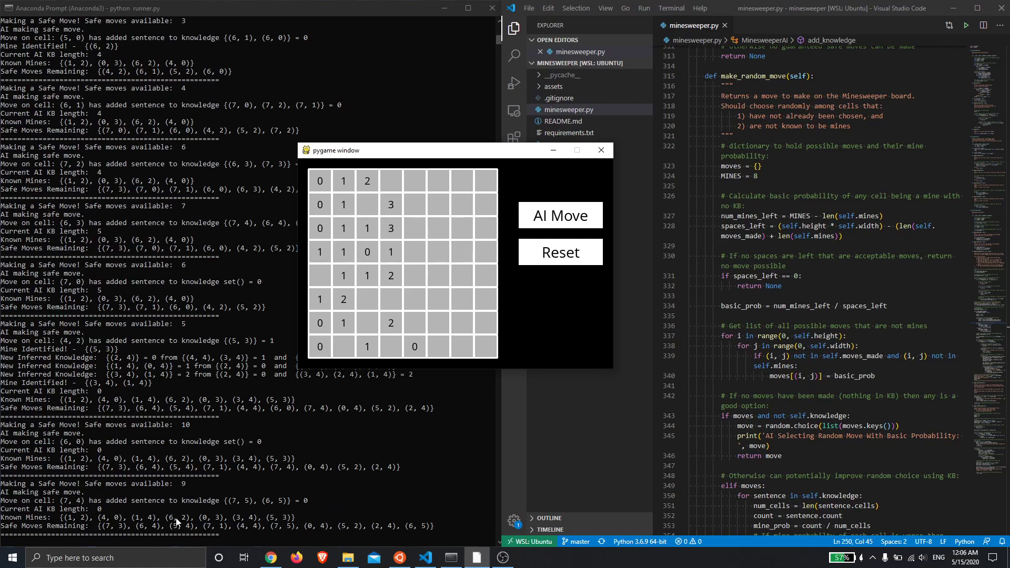
- Let the AI clear the remaining safe cells, flag all eight mines and reach 'Won'
click(558, 214)
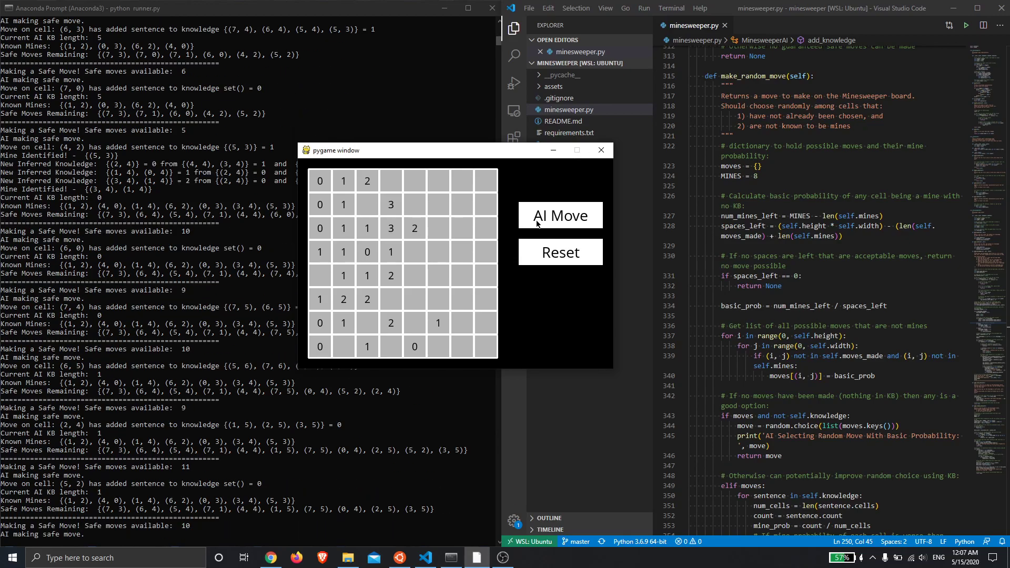
click(559, 215)
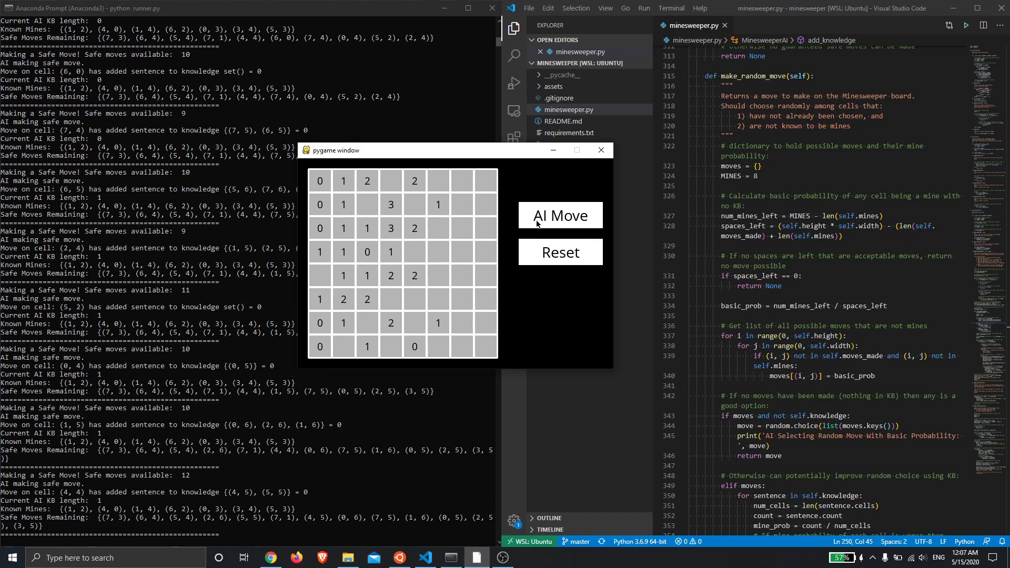
click(560, 216)
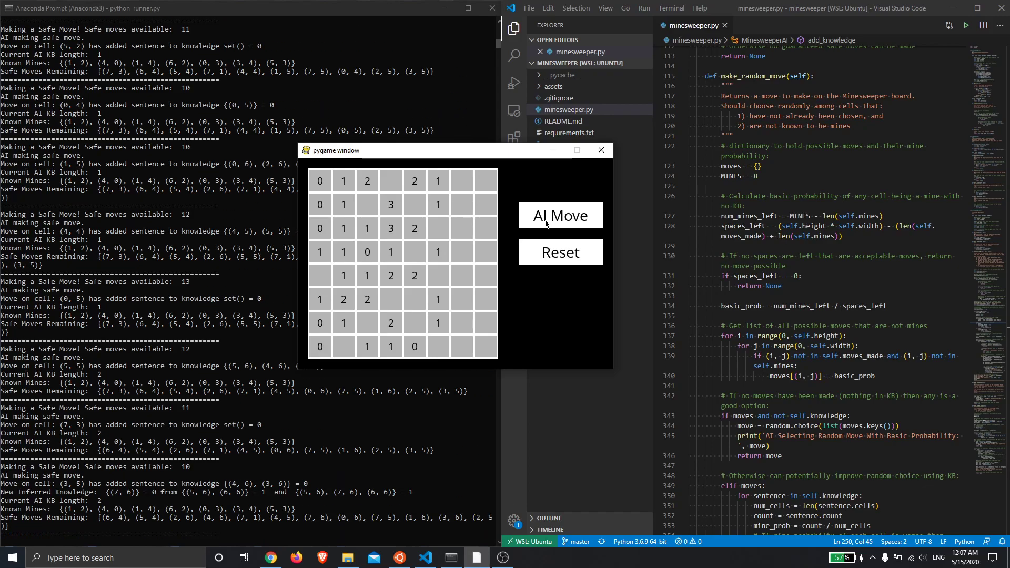
click(560, 215)
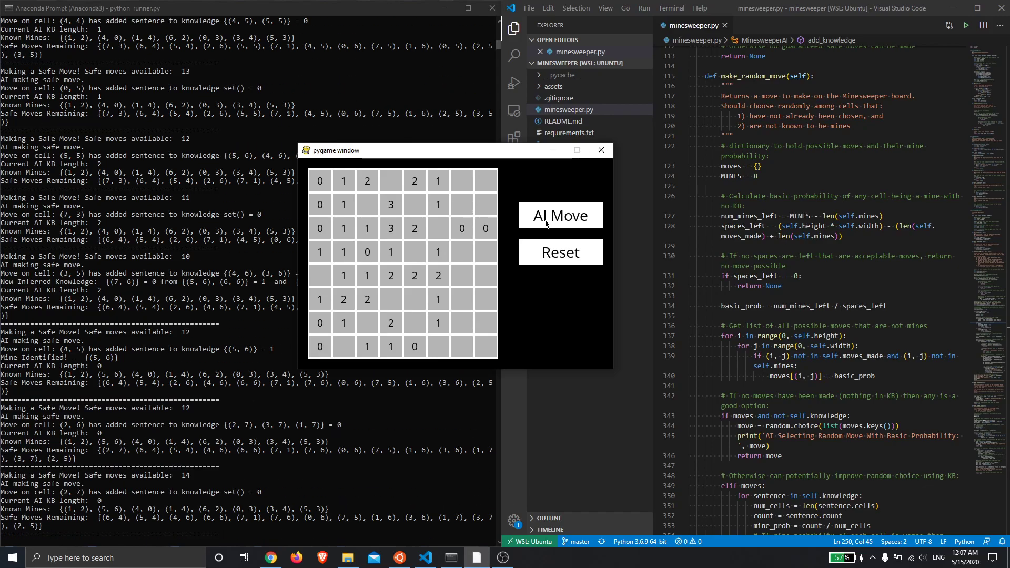
click(559, 215)
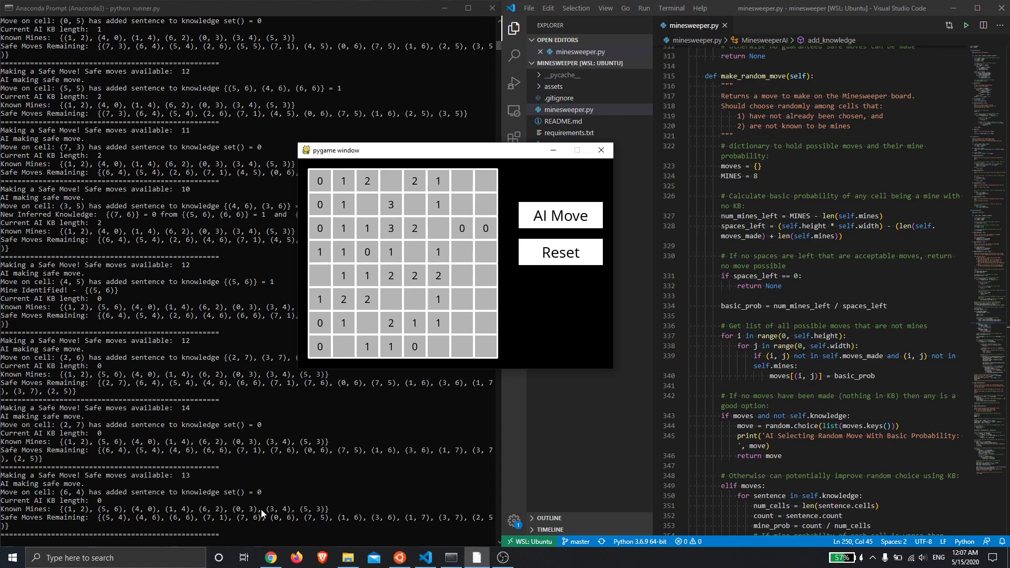
mouse_move(587, 207)
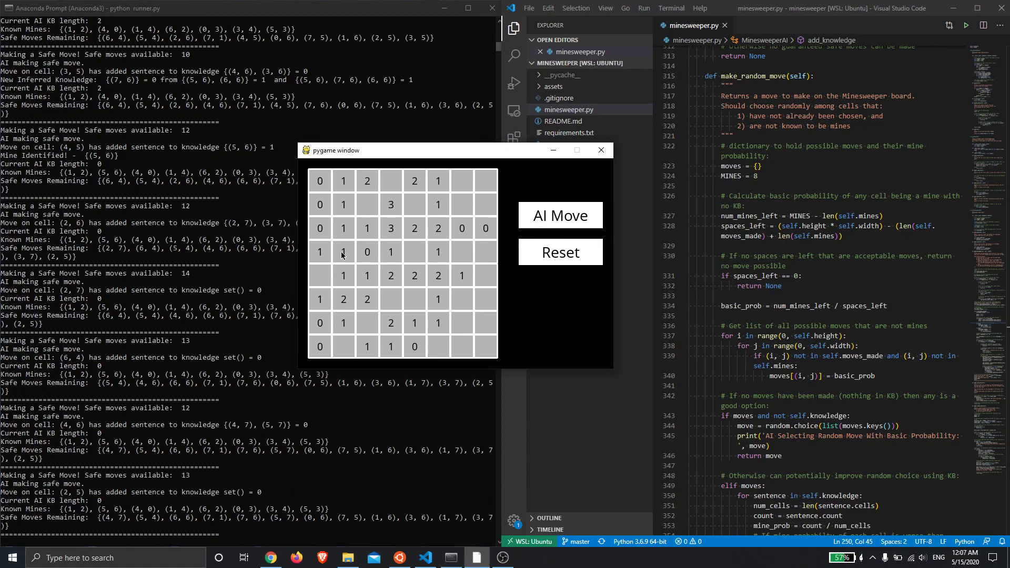
click(559, 214)
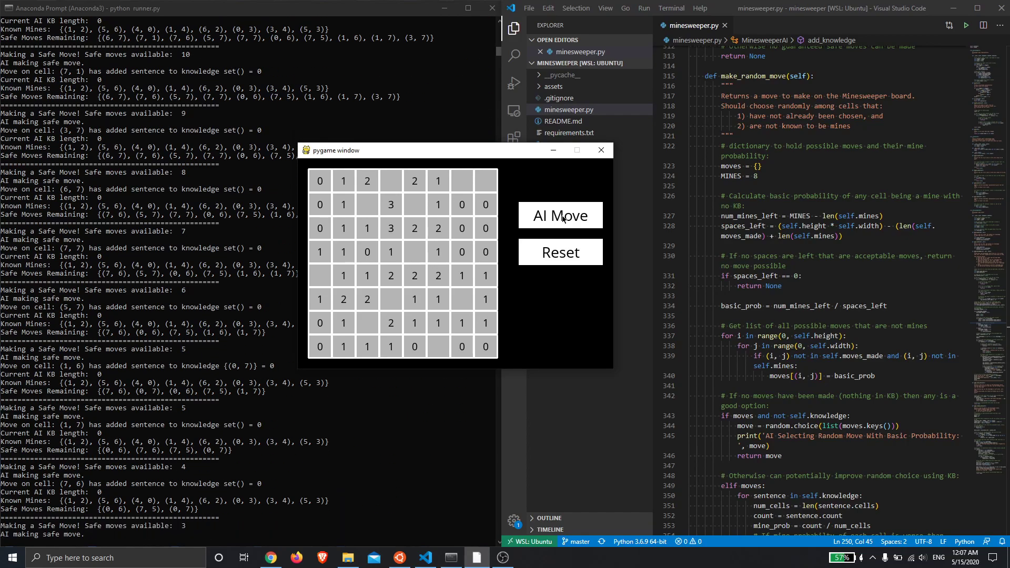
click(559, 216)
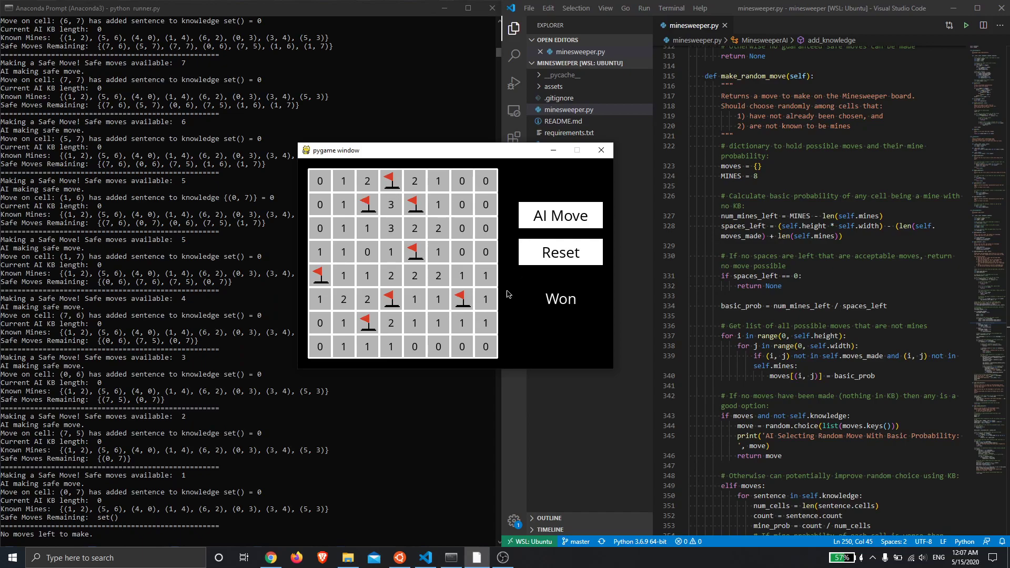
mouse_move(522, 340)
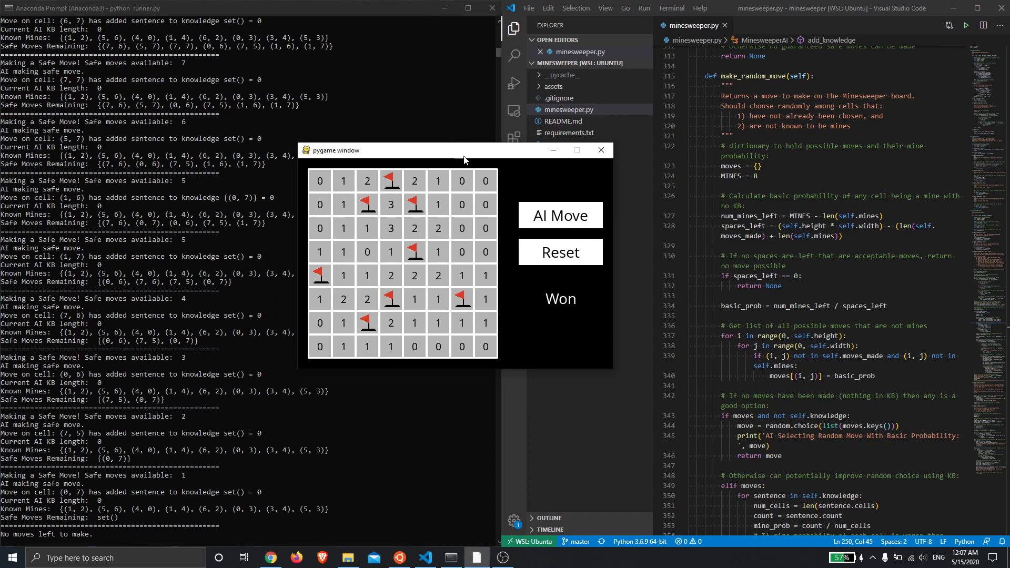
- Drag the won Minesweeper window left by its title bar
drag(464, 150, 370, 148)
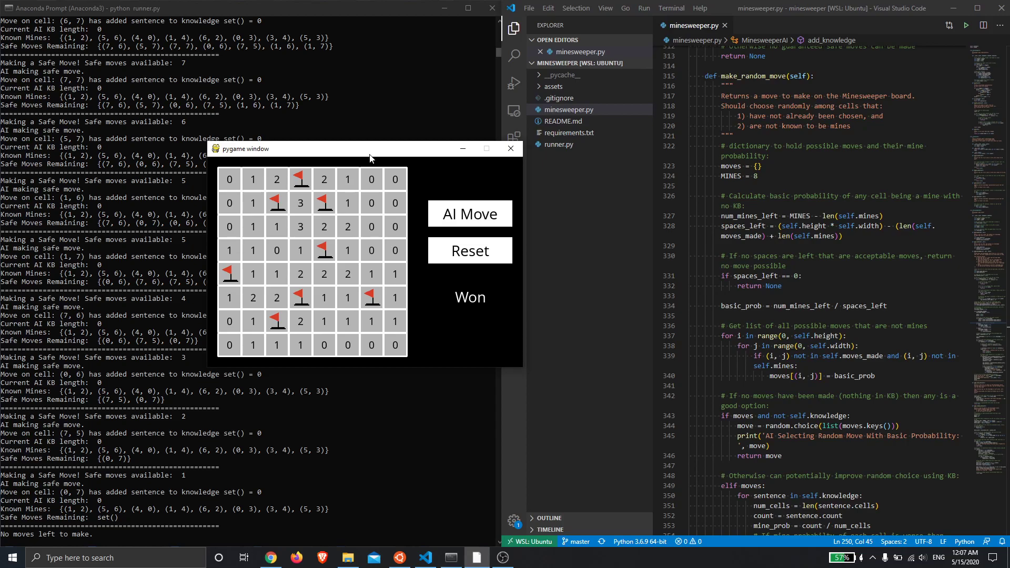
mouse_move(383, 262)
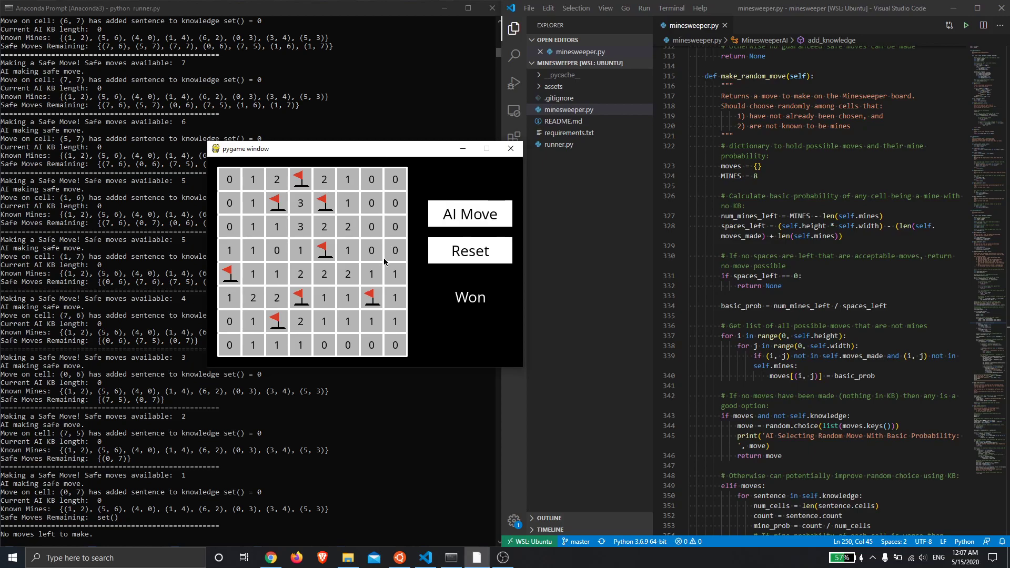
mouse_move(467, 297)
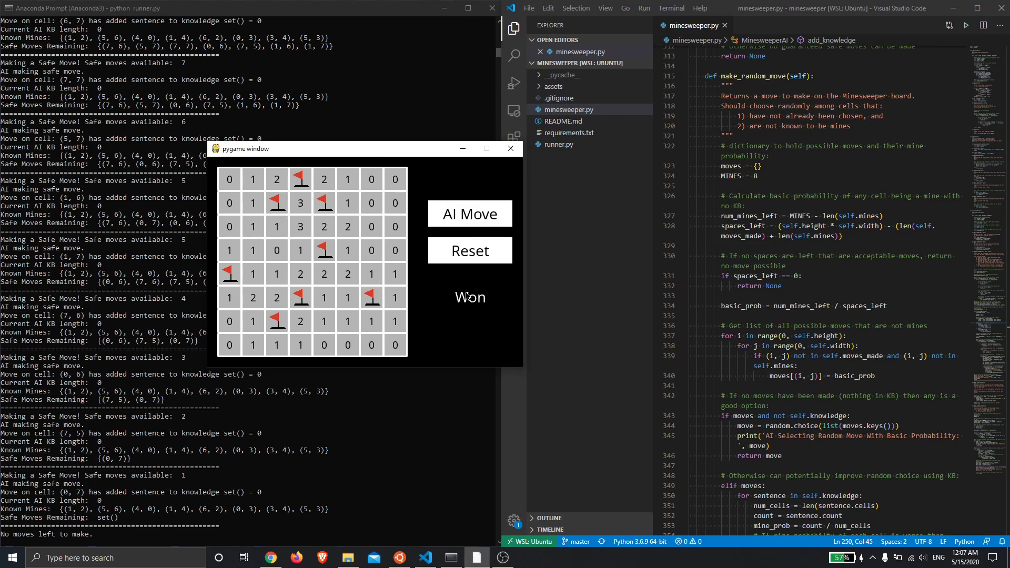